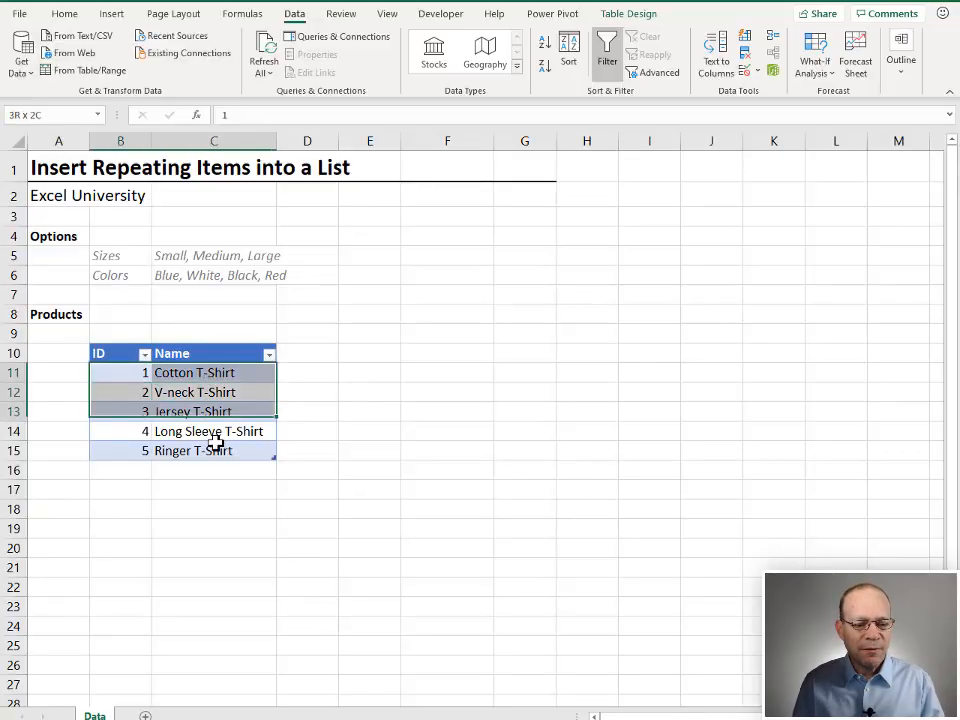
Copy Cotton T-Shirt from the product table into cell F11 as a manual example
left_click(212, 450)
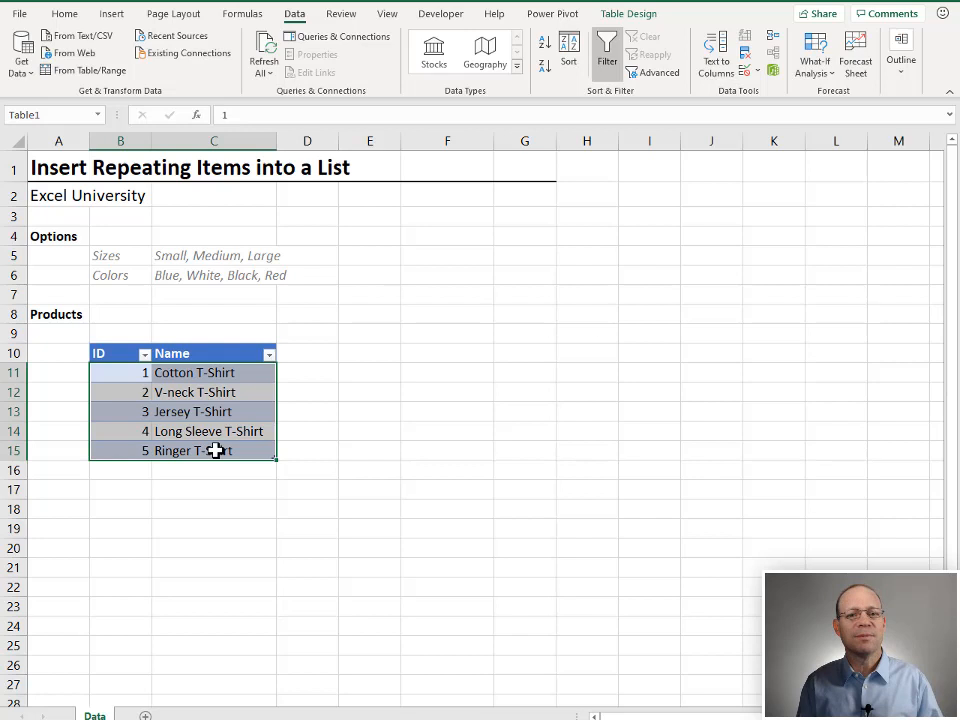
left_click(196, 372)
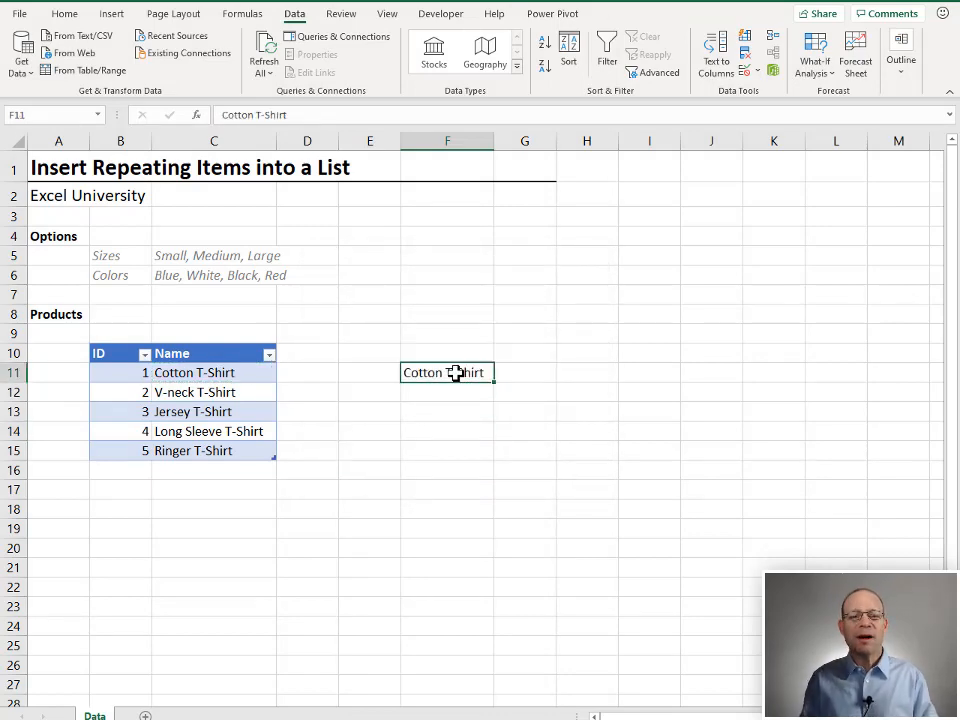
Sketch Small and Medium size rows with colors beside Cotton T-Shirt, then clear the scratch area E9:H23
left_click(524, 372)
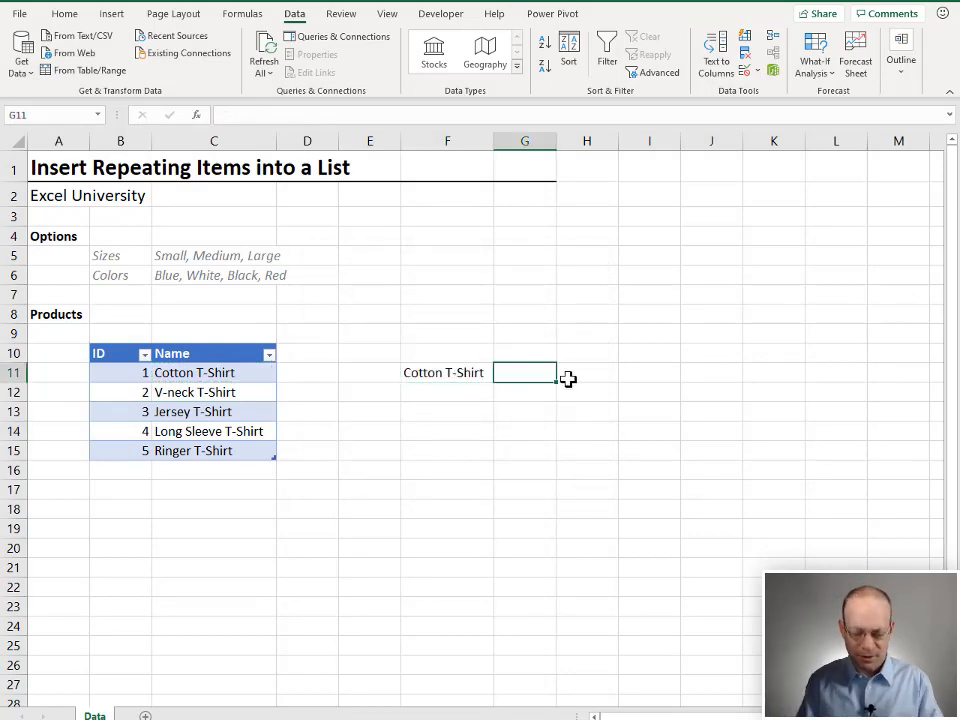
type("Small")
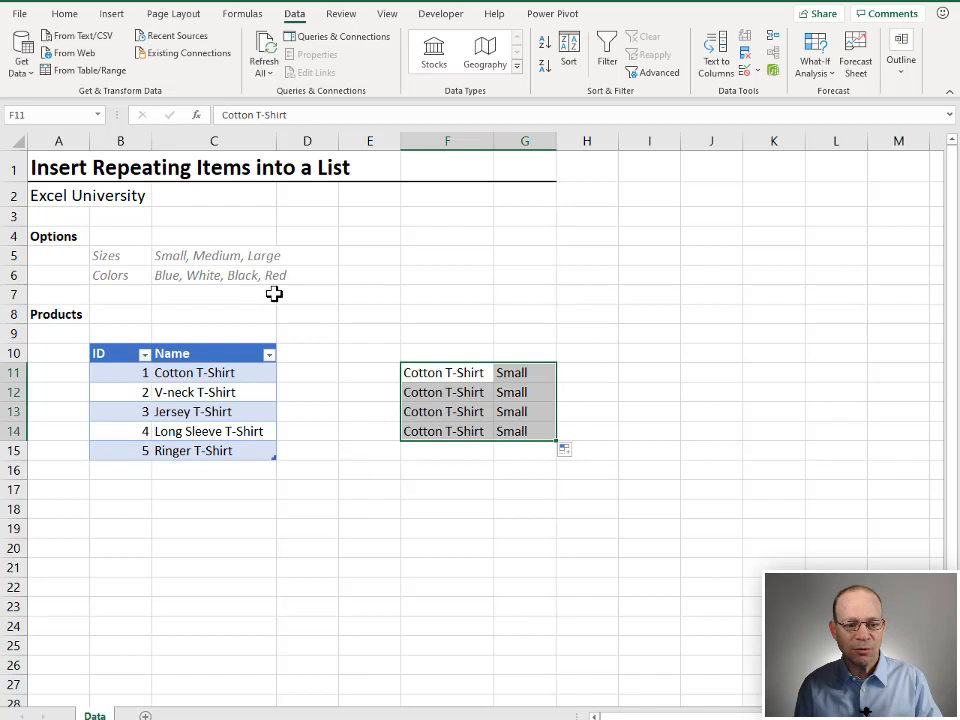
left_click(588, 372)
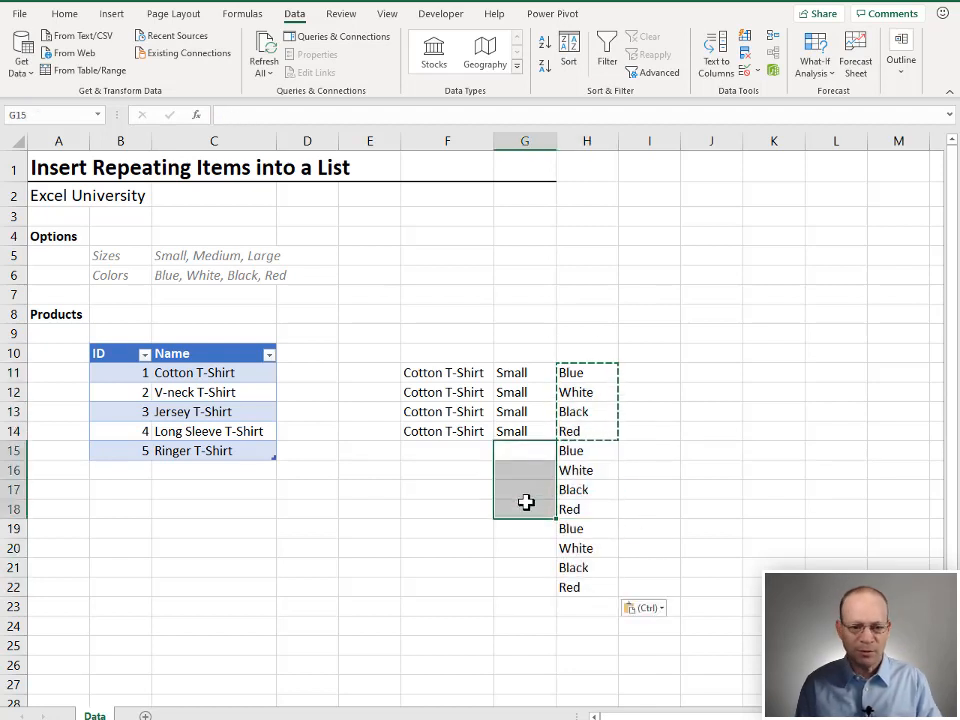
type("Medi")
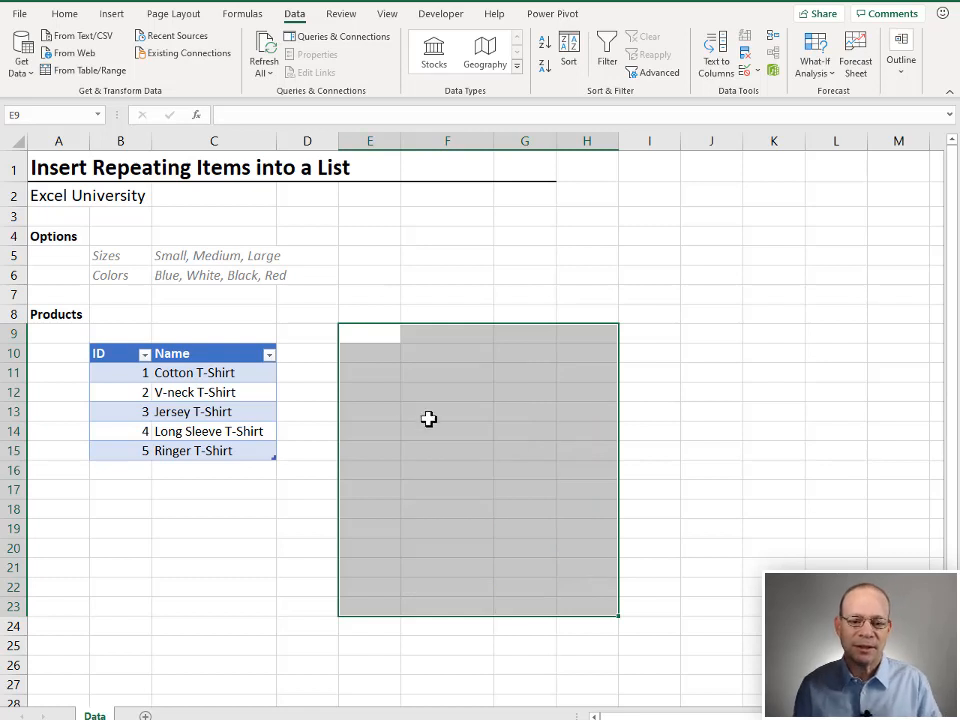
left_click(368, 392)
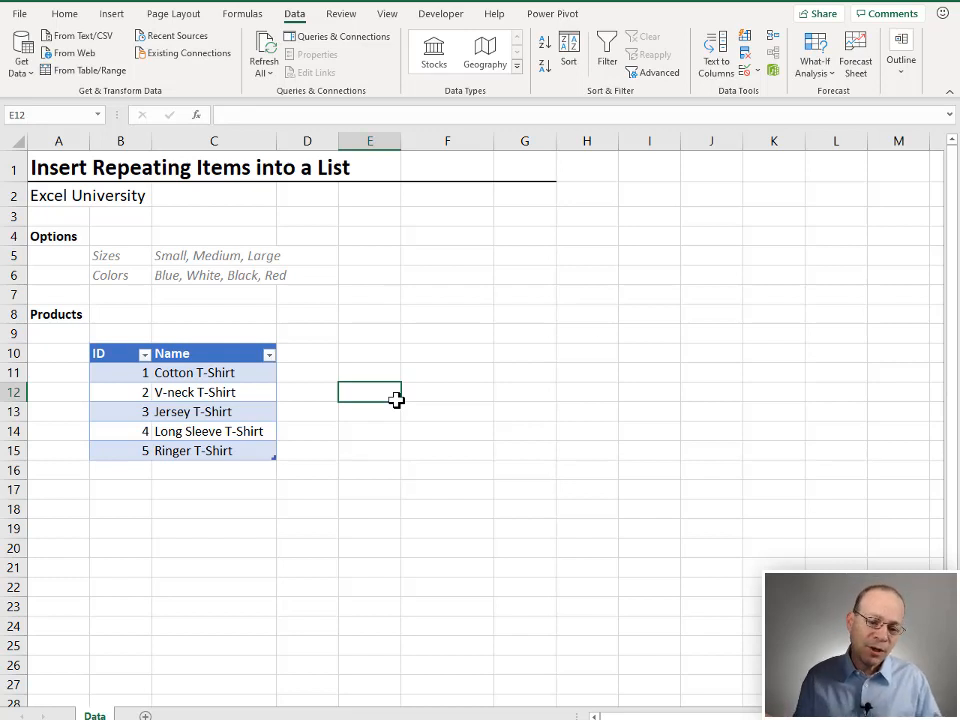
Load the product table into Power Query Editor via Data > From Table/Range
left_click(212, 372)
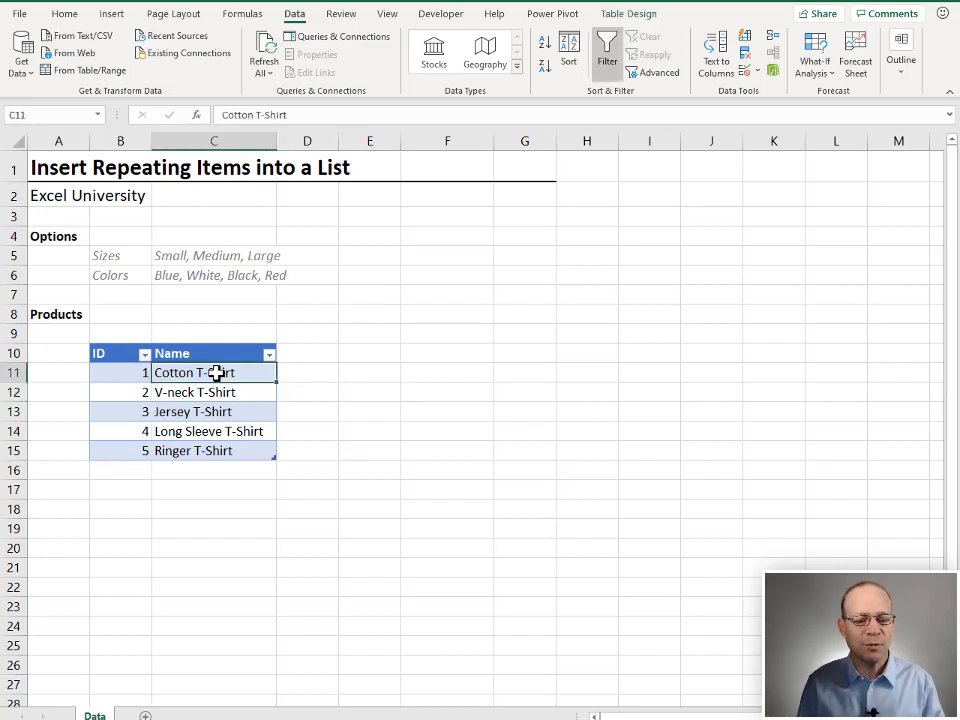
left_click(212, 390)
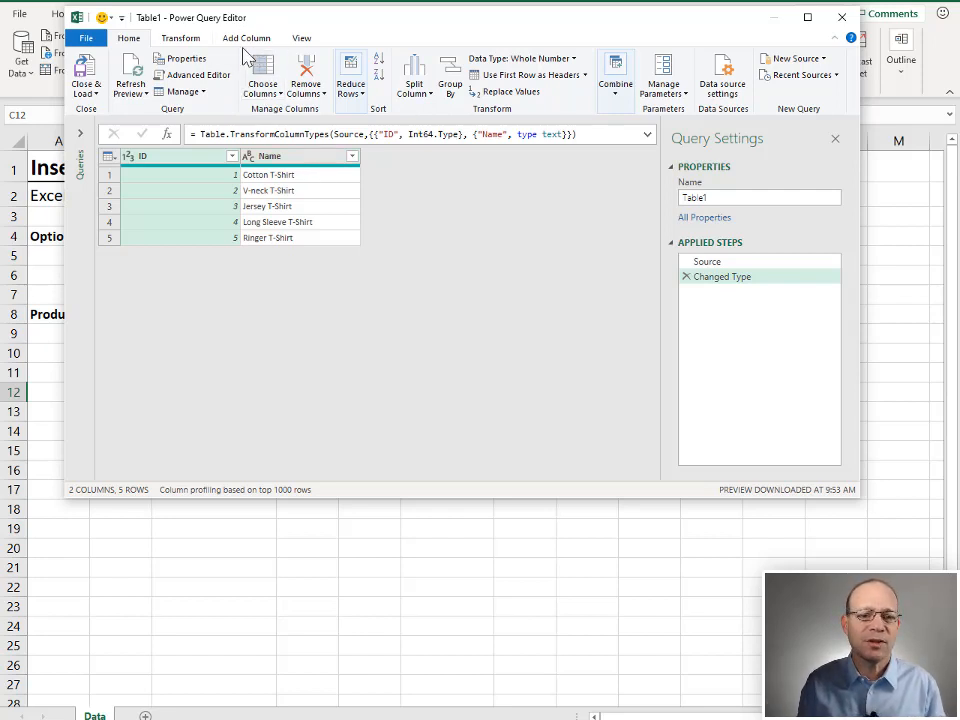
Add a custom column Size with the formula "Small,Medium,Large"
left_click(246, 36)
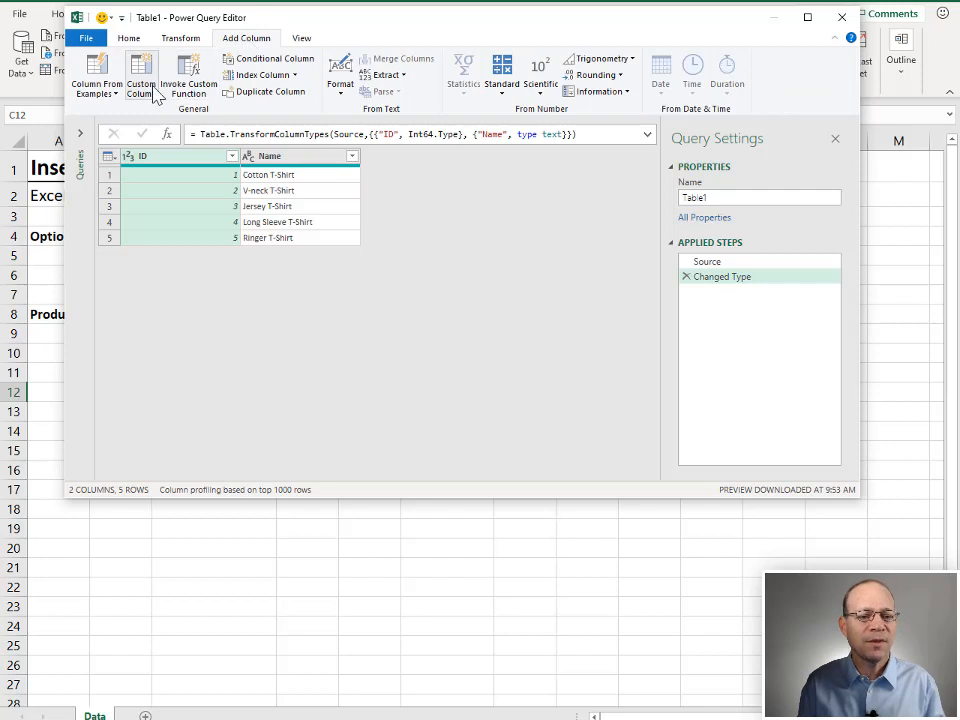
mouse_move(280, 190)
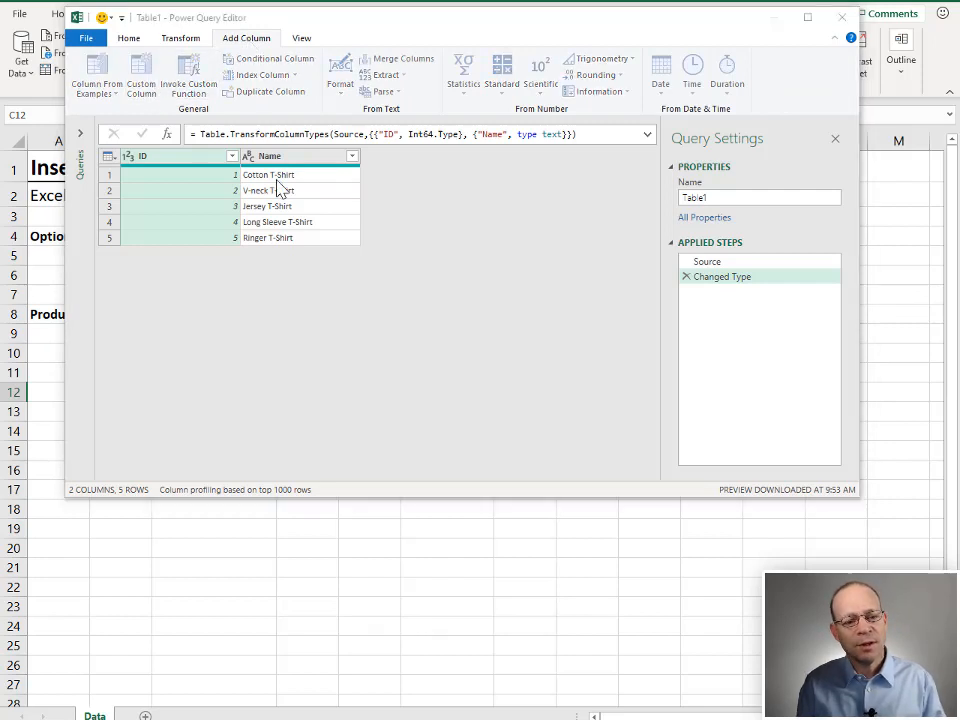
left_click(140, 70)
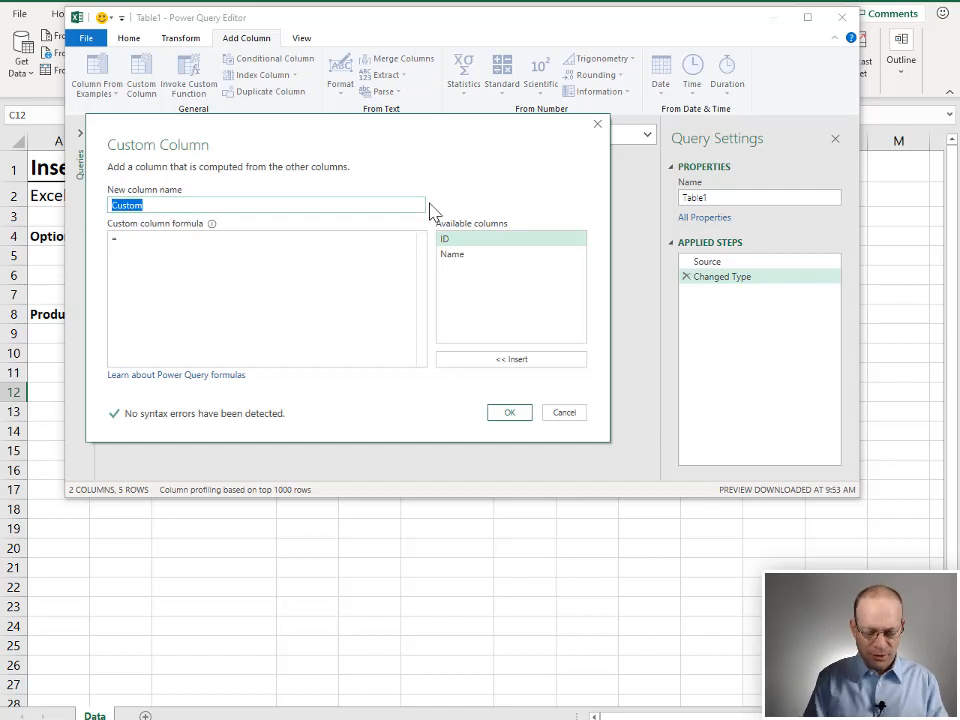
type("Size")
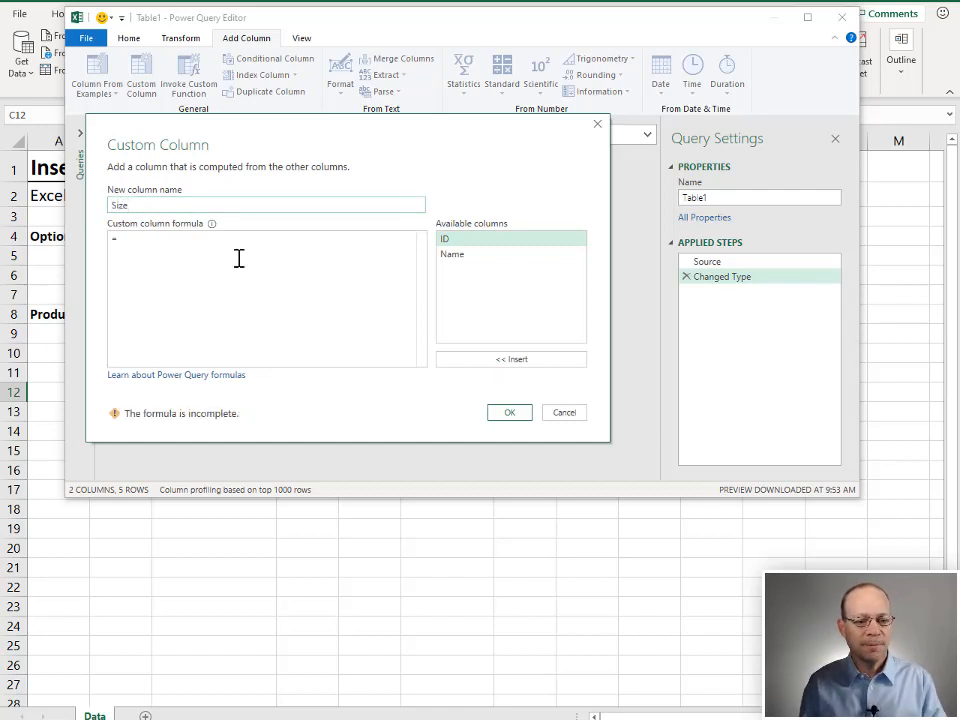
type("\"\"")
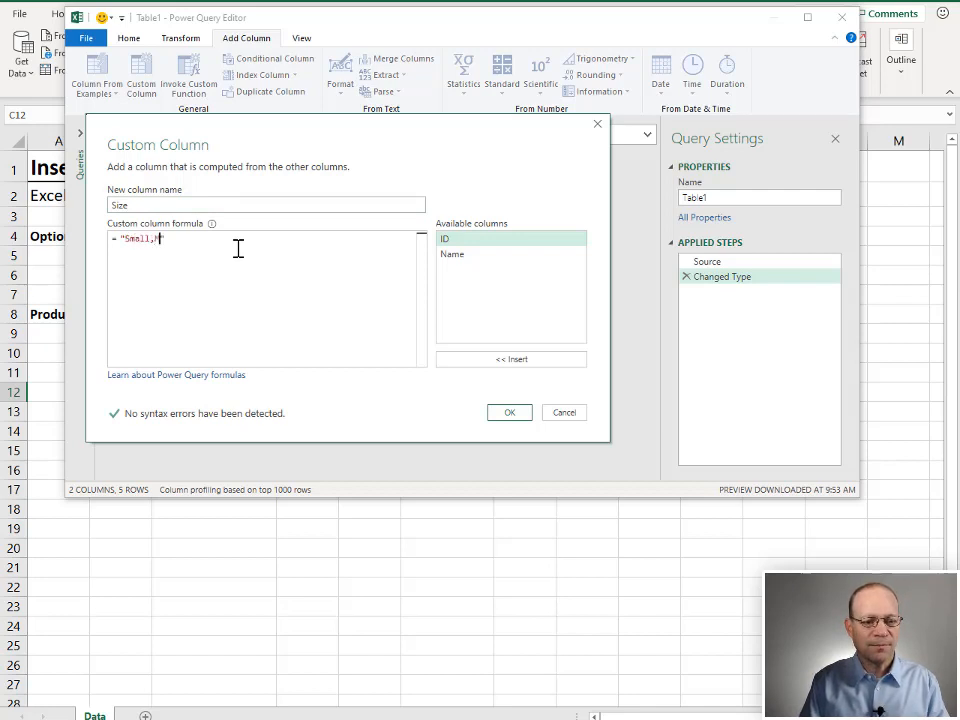
type("edium,Lar")
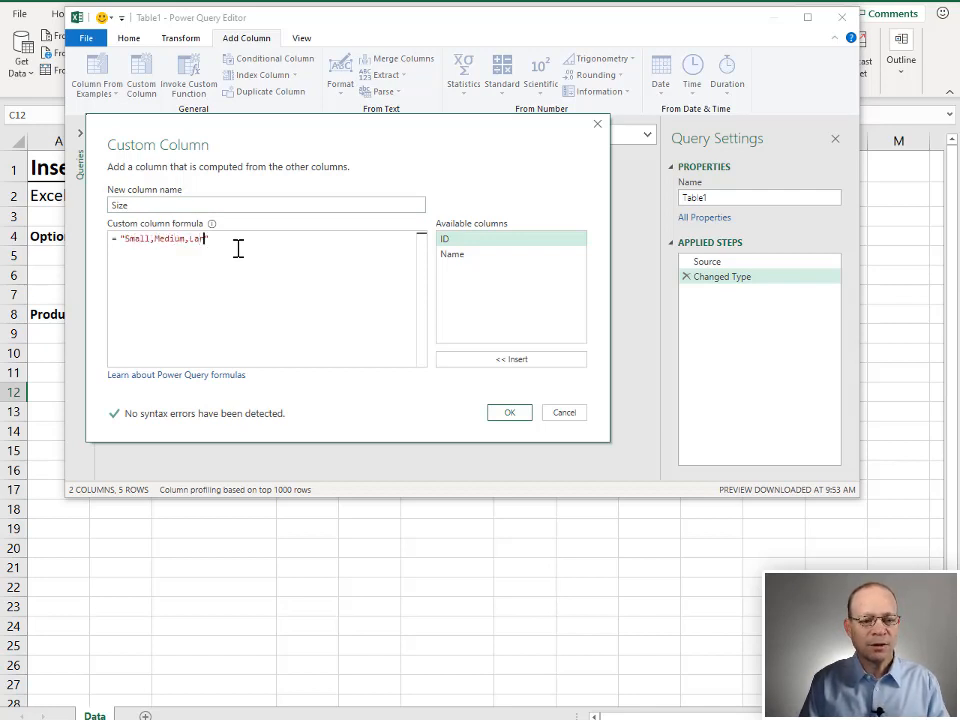
type("ge\"")
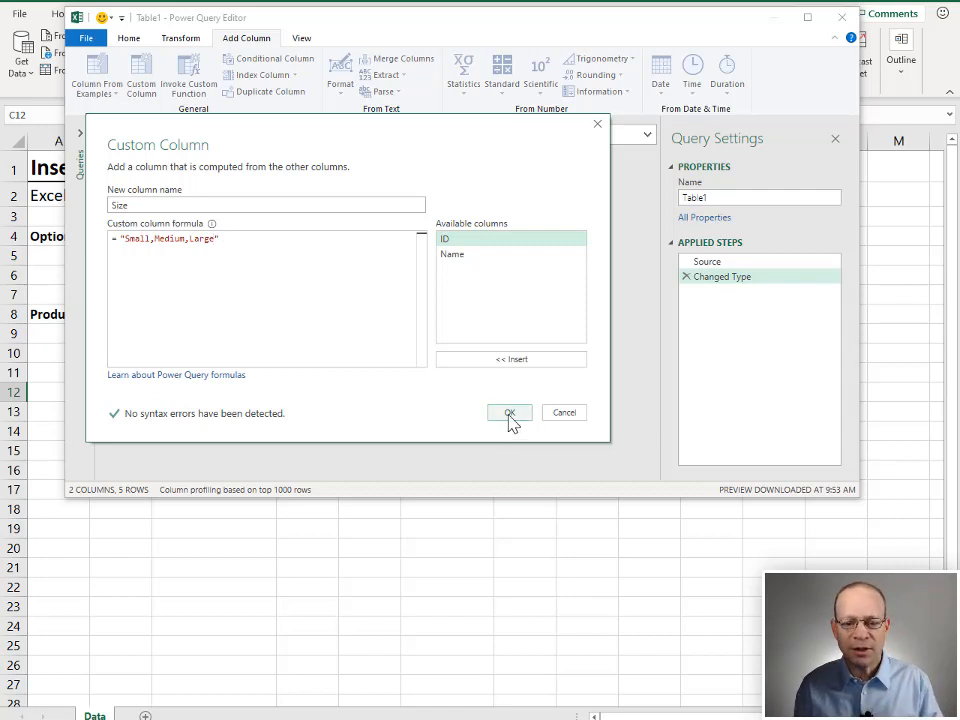
left_click(508, 412)
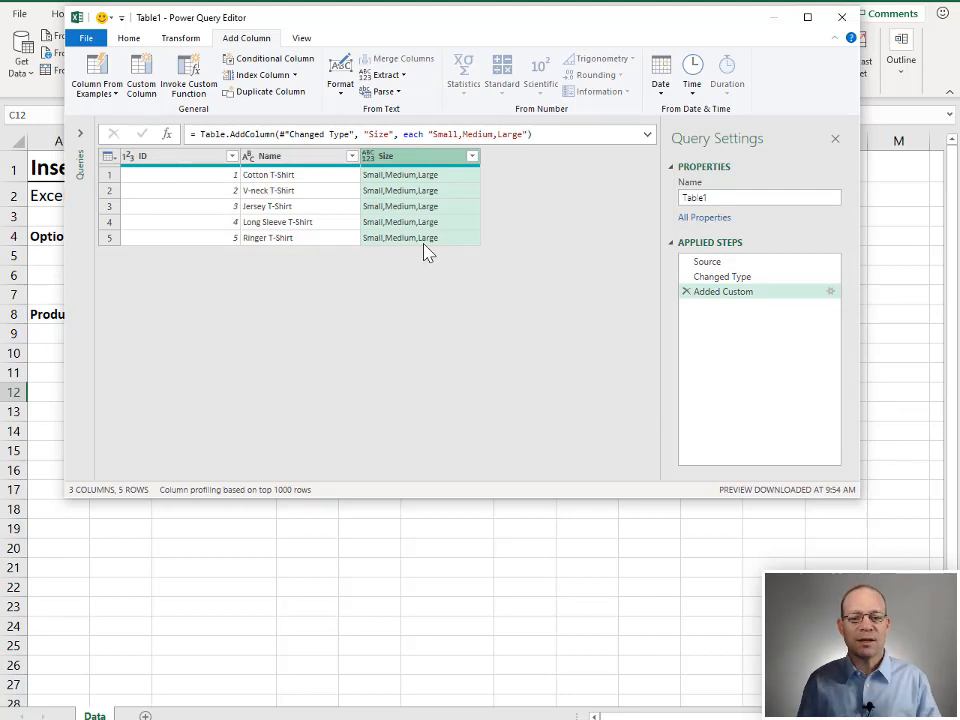
mouse_move(480, 190)
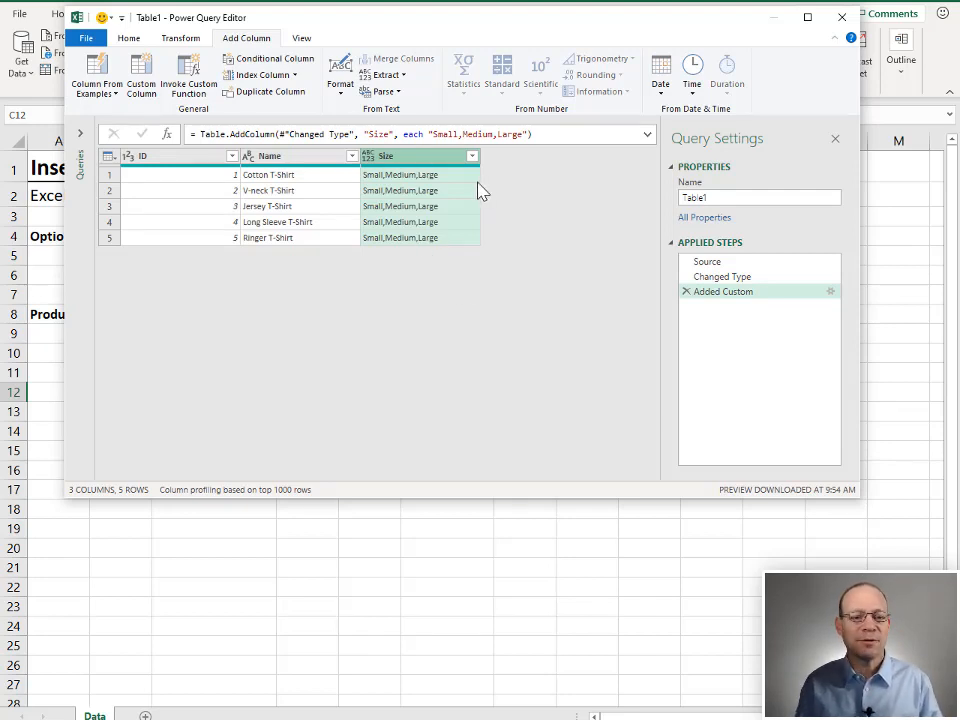
Add a custom column Colors with the formula "Blue,Black,White,Red"
left_click(140, 76)
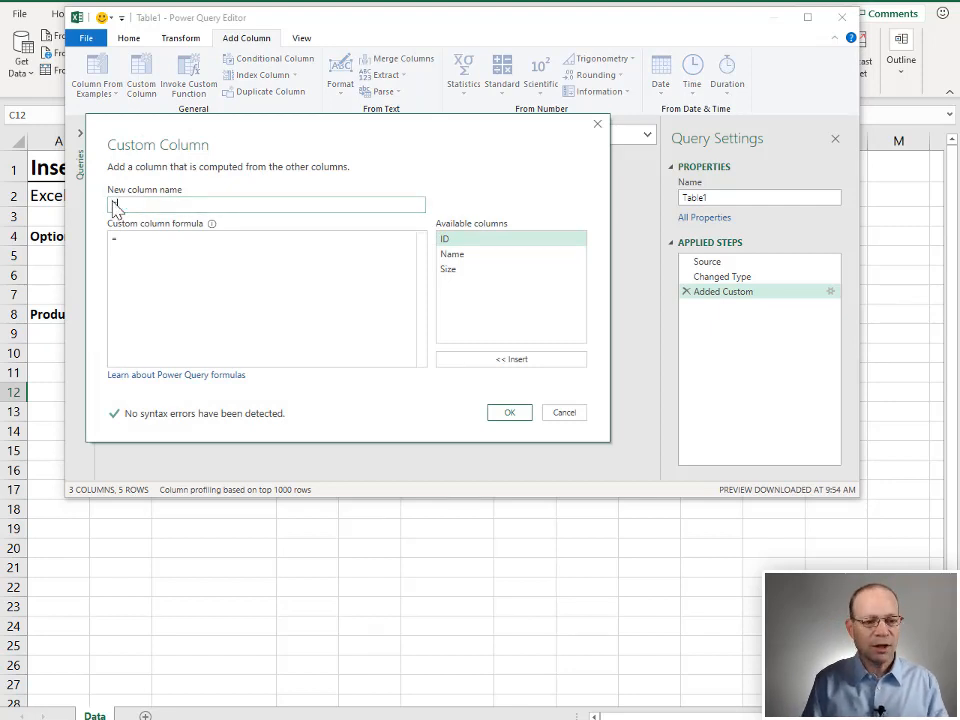
type("Colors")
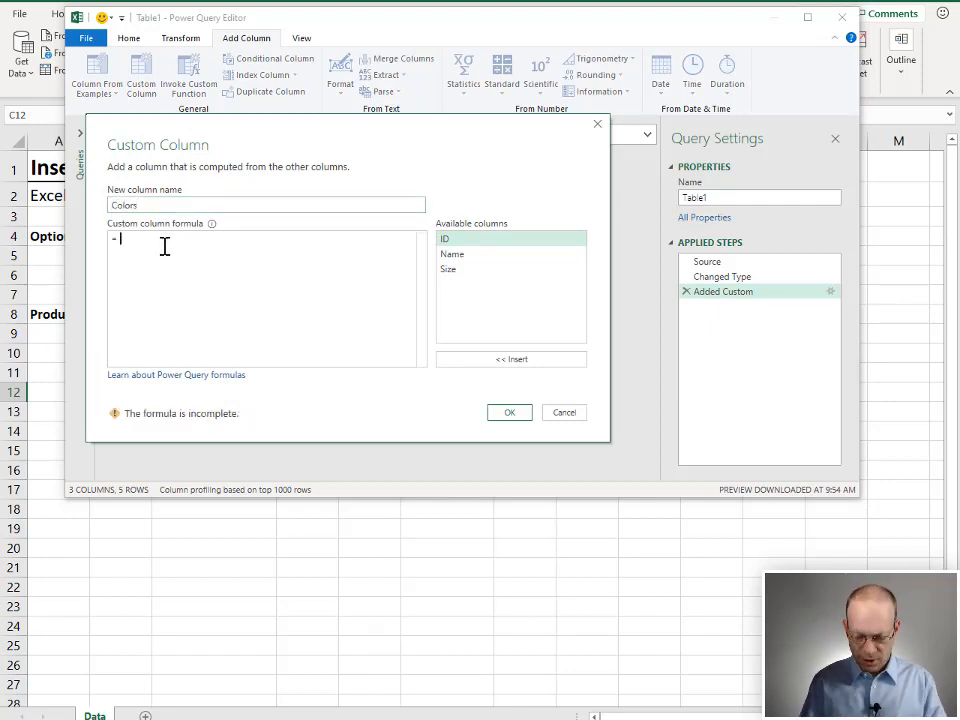
type("\"\"")
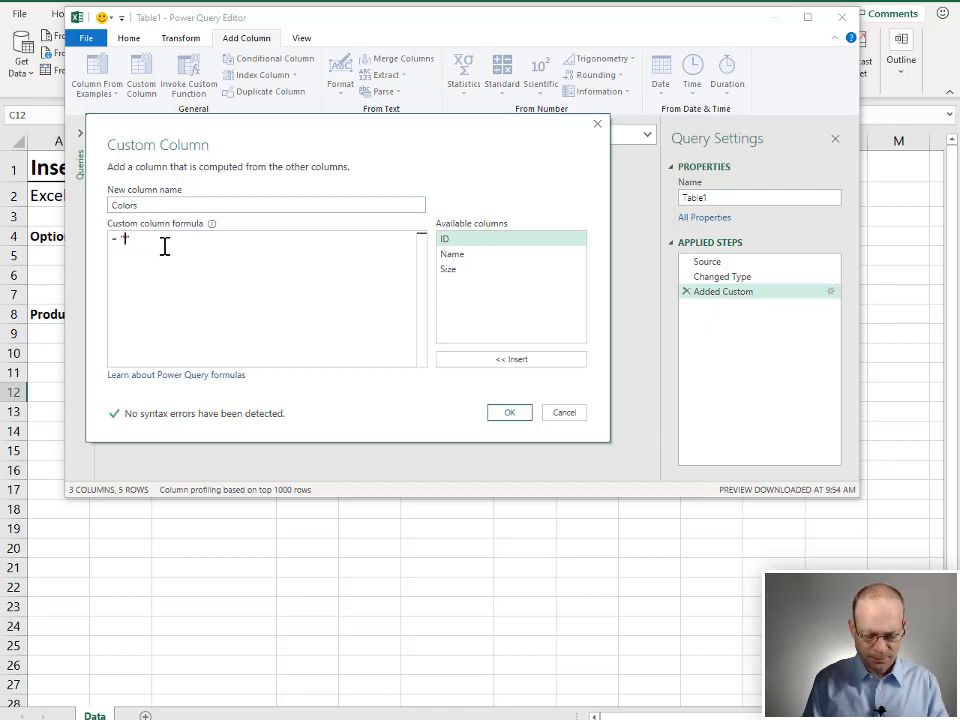
type("\"Blue,Bl\"")
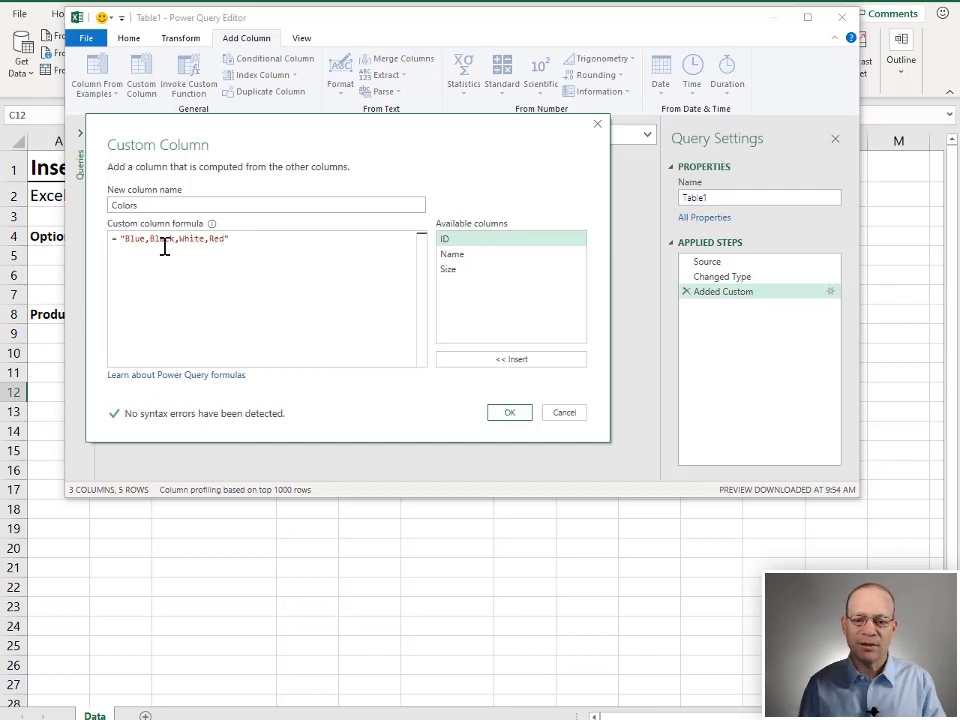
left_click(508, 412)
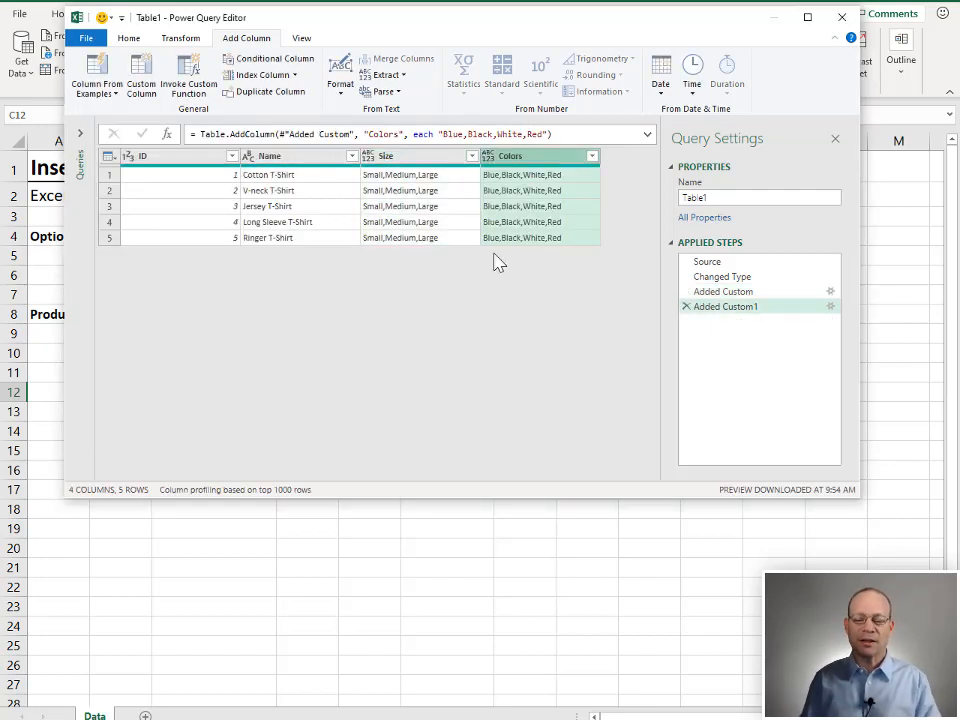
mouse_move(432, 188)
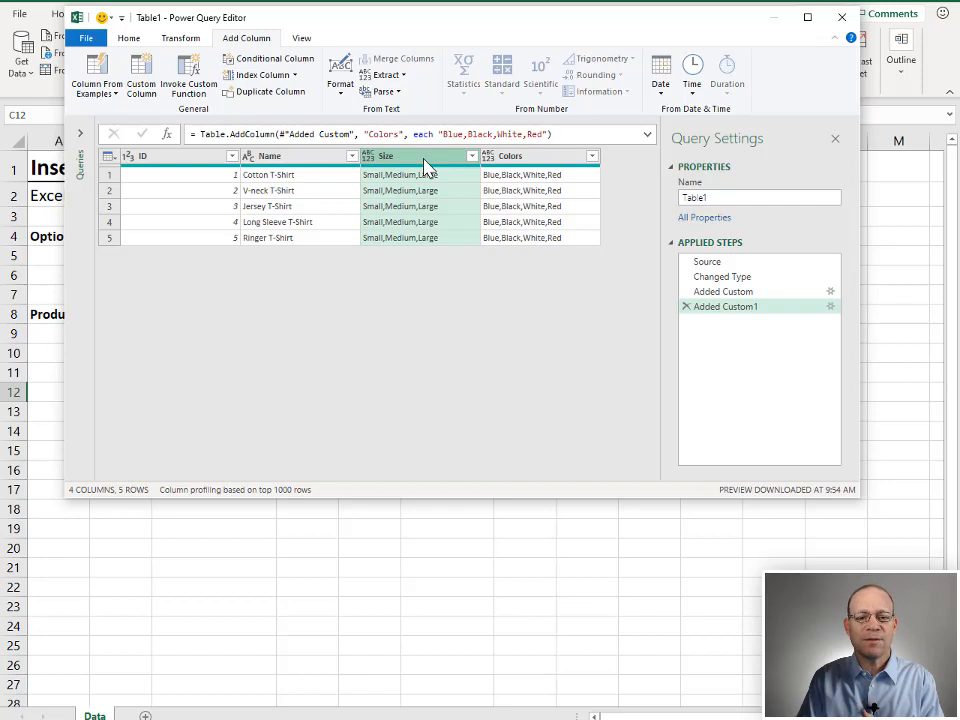
Split the Size column by comma at each occurrence into rows, giving 15 rows
left_click(180, 38)
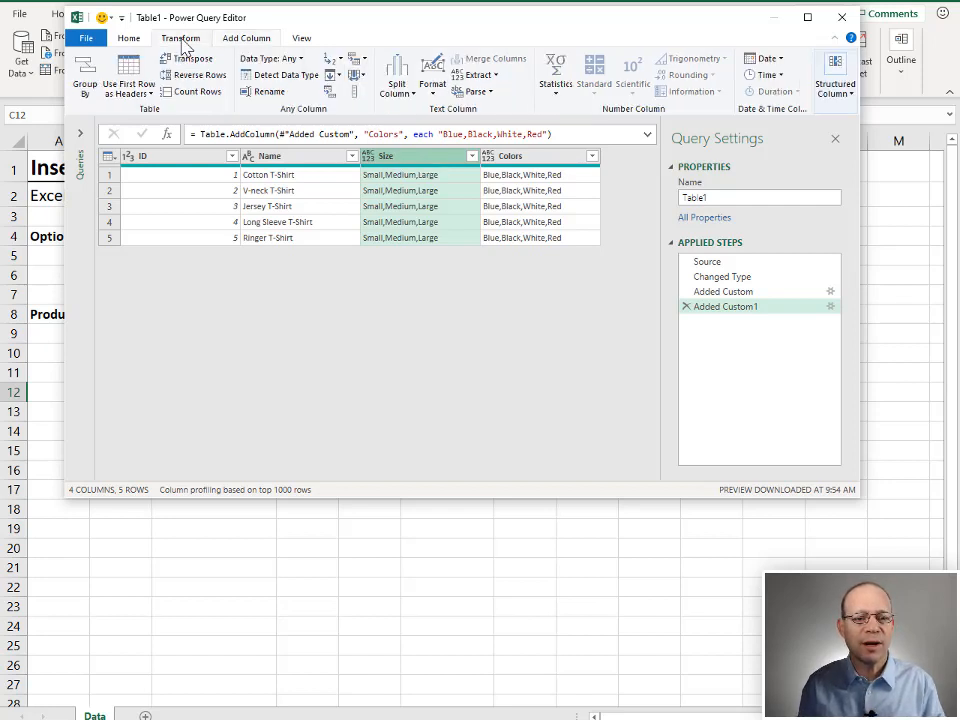
left_click(396, 76)
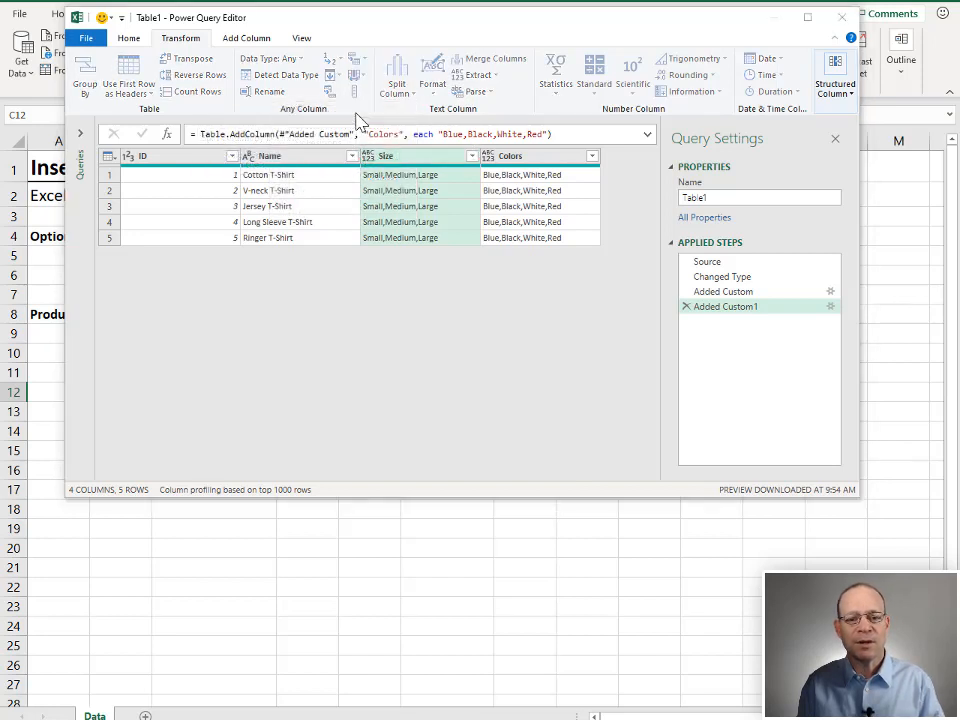
left_click(396, 76)
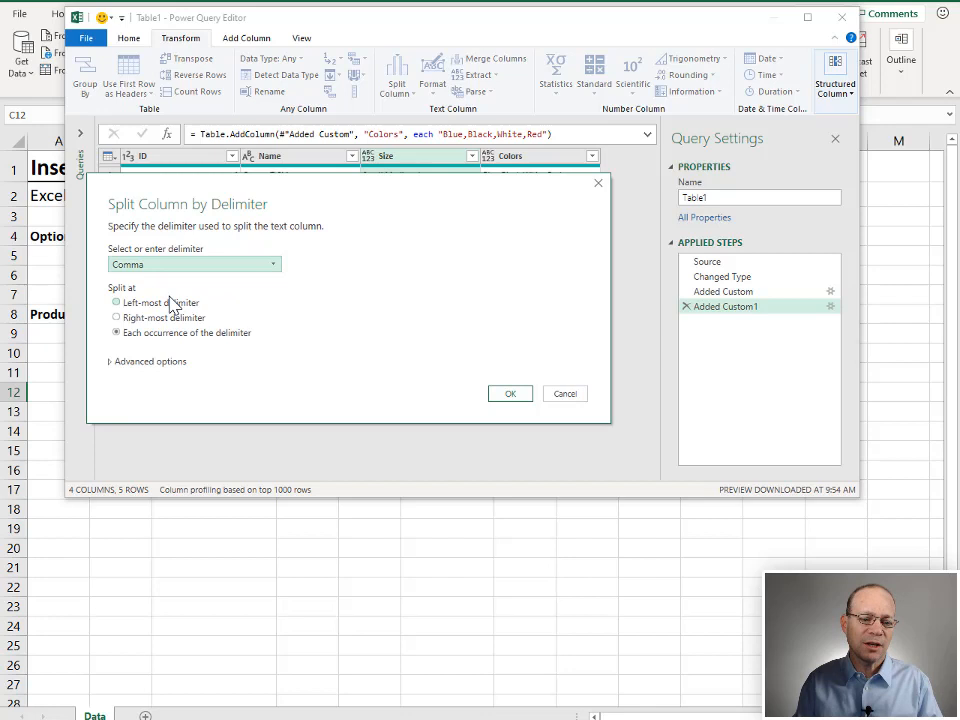
left_click(116, 332)
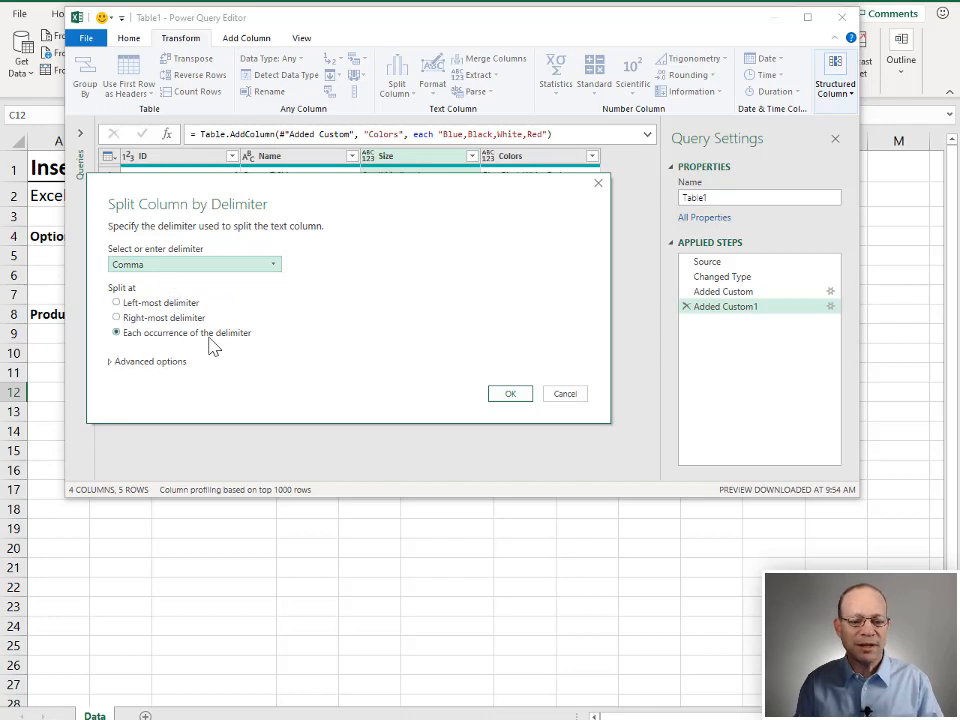
mouse_move(112, 370)
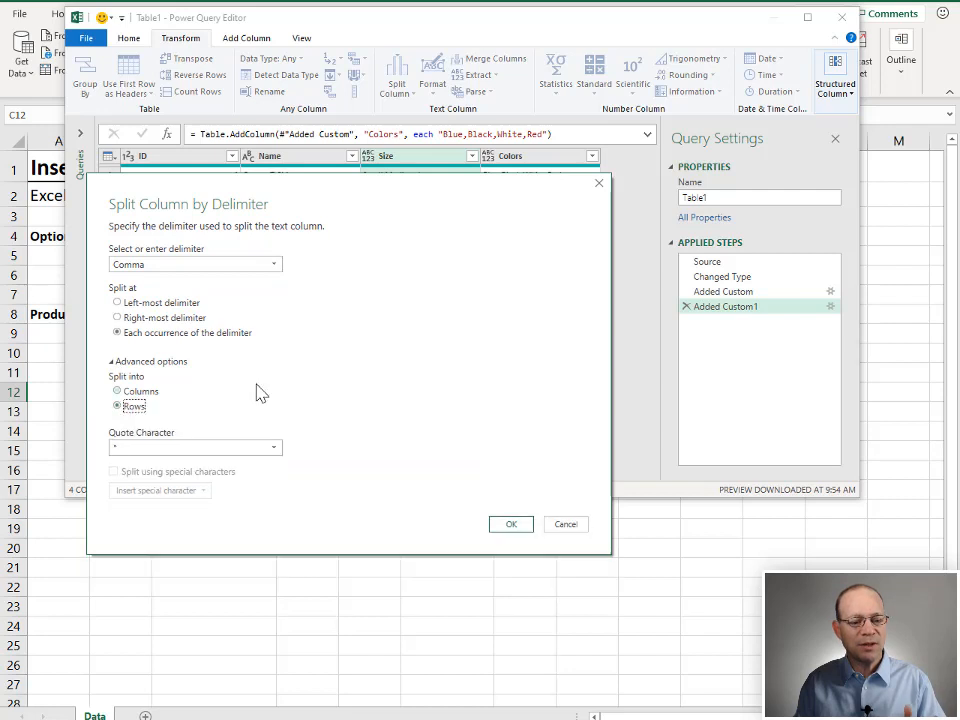
left_click(512, 524)
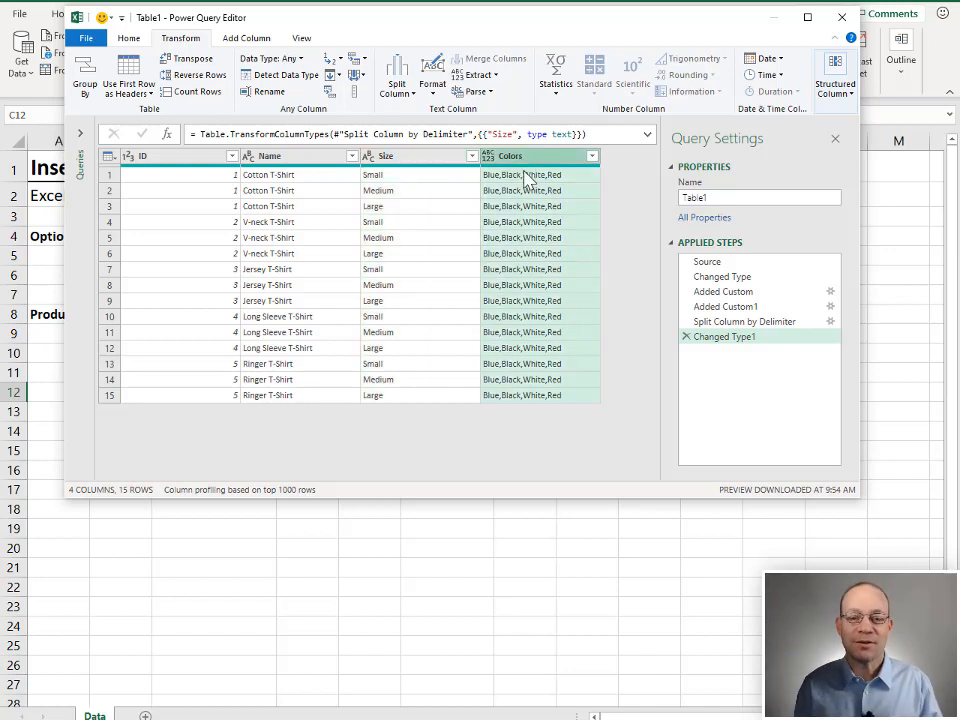
Split the Colors column by comma into rows, giving 60 product-size-color rows
left_click(396, 72)
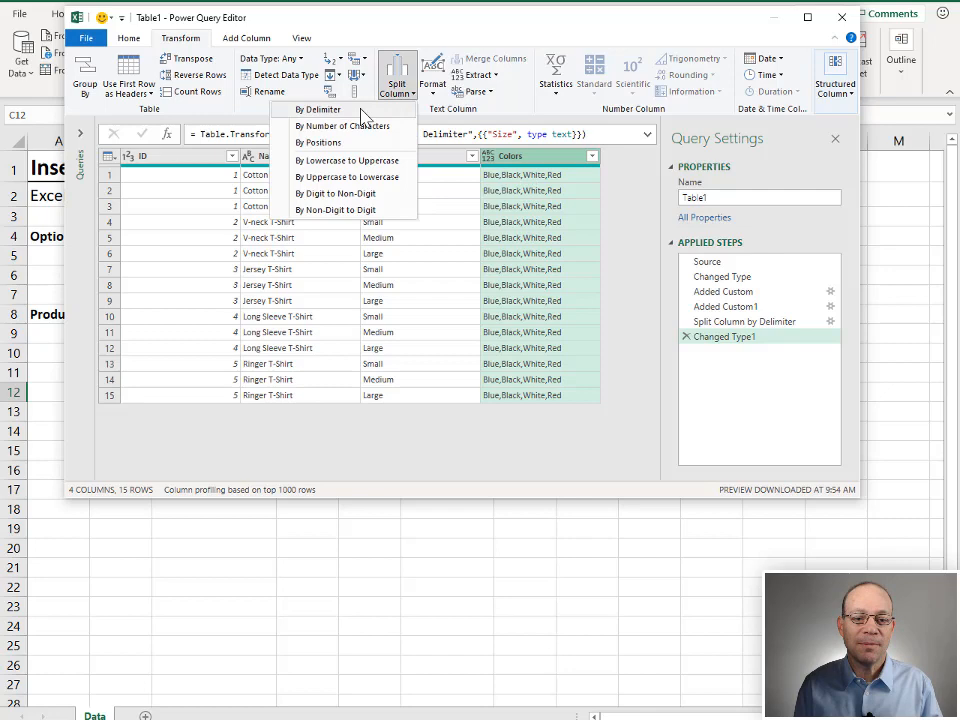
left_click(318, 110)
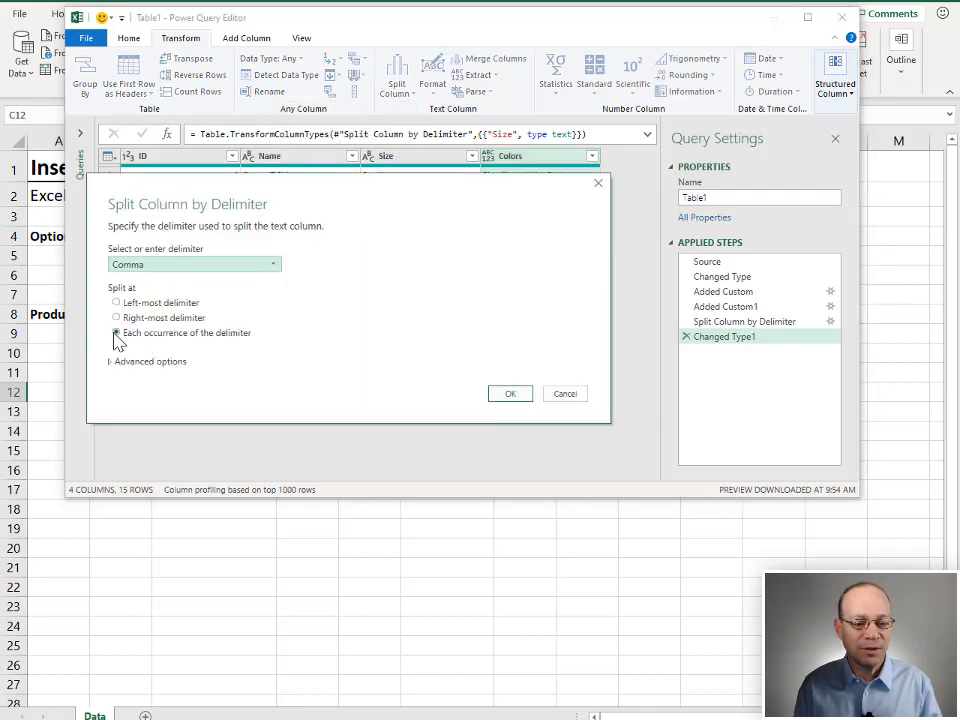
left_click(148, 360)
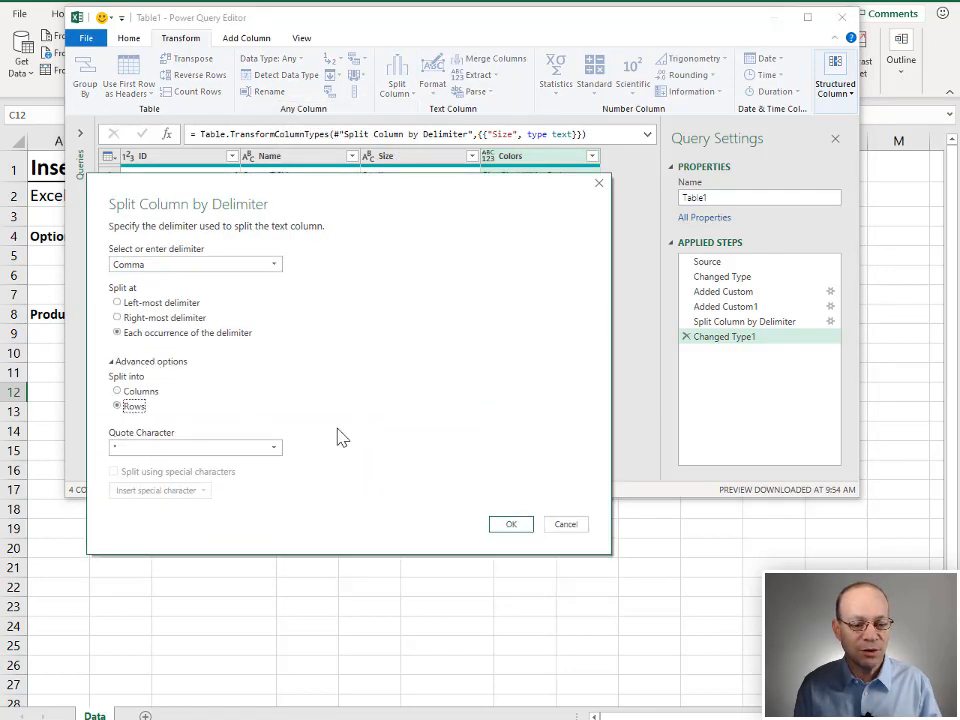
left_click(512, 524)
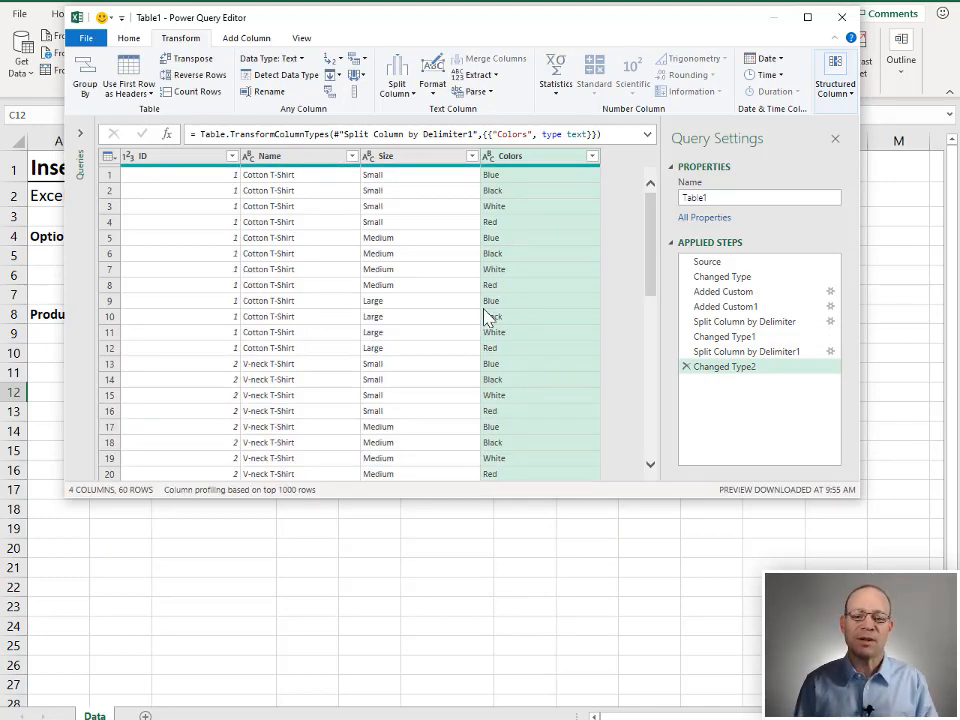
mouse_move(450, 304)
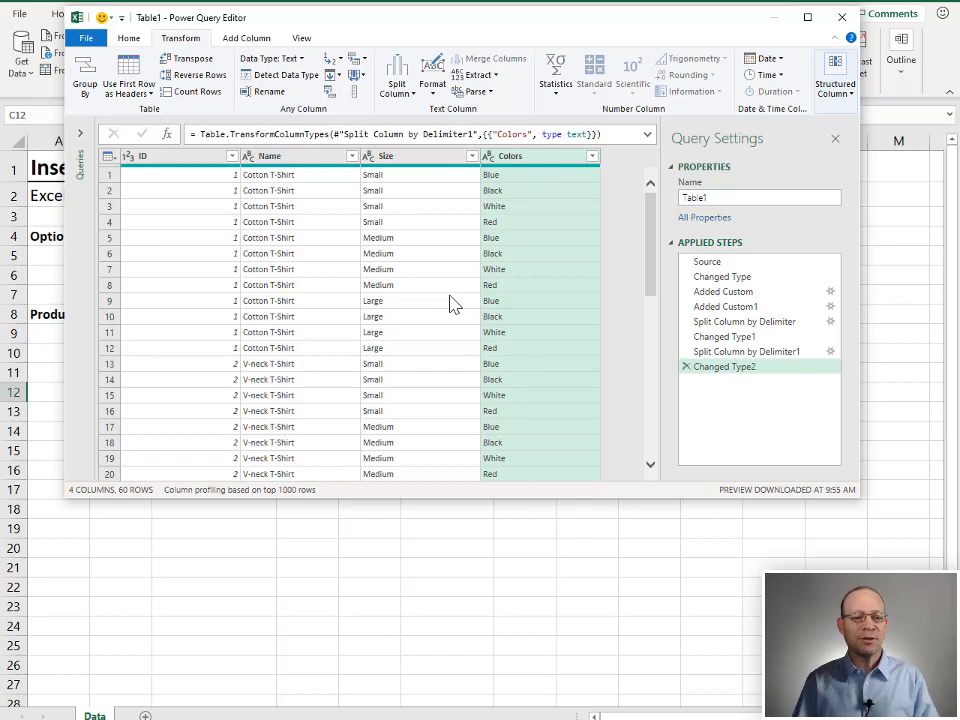
left_click(128, 38)
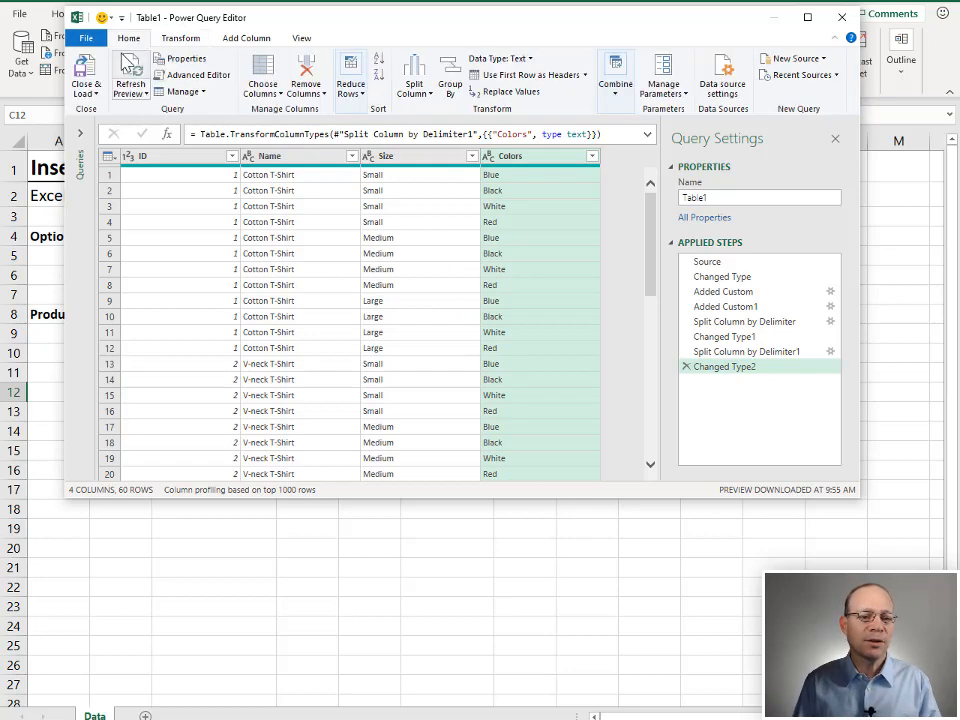
Close & Load the 60-row result as a table on a new worksheet
left_click(84, 76)
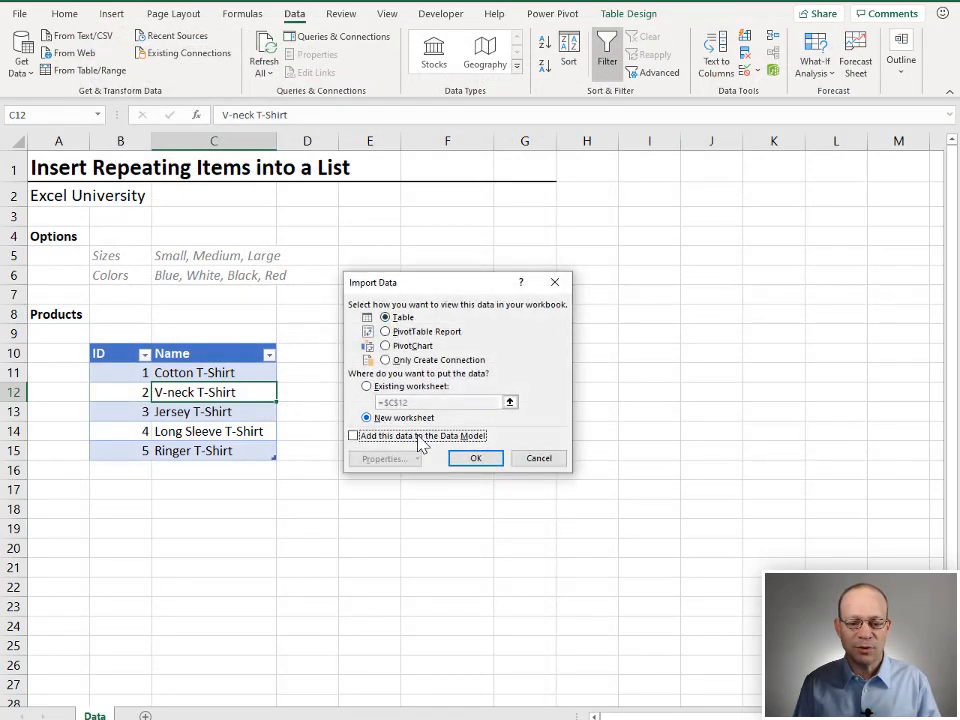
left_click(476, 458)
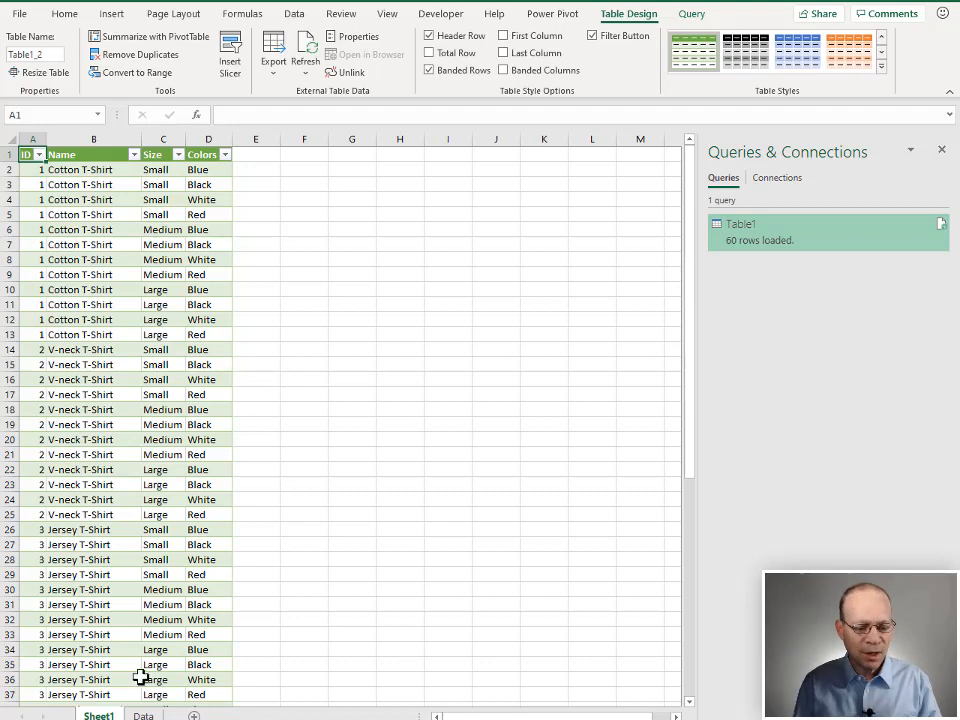
Enter Tank as product 6 in the Products table on the Data sheet
left_click(144, 716)
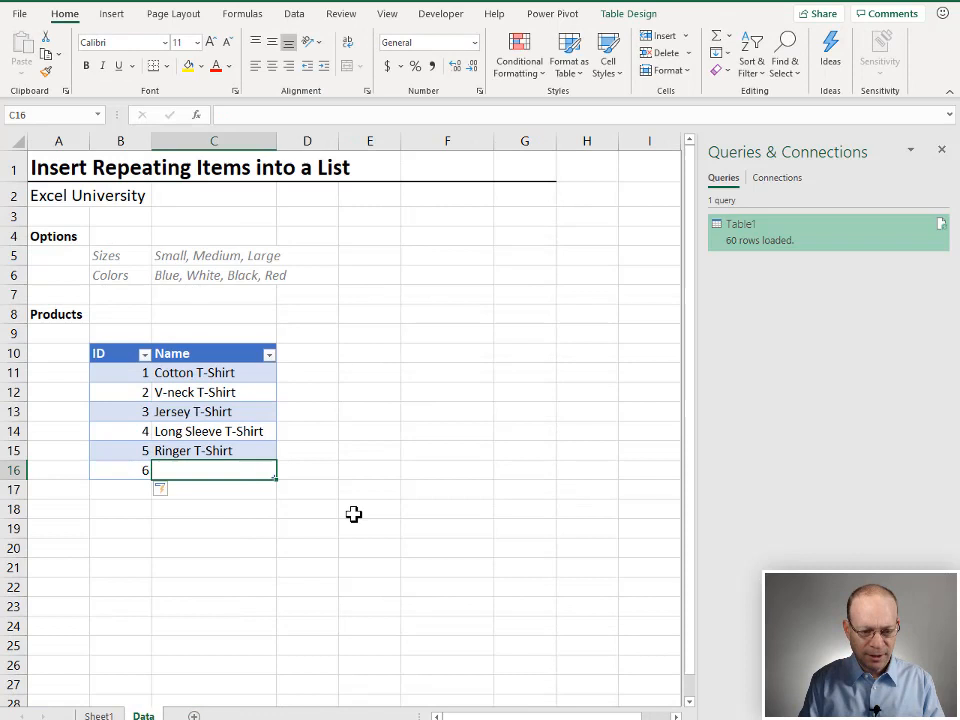
type("Tank")
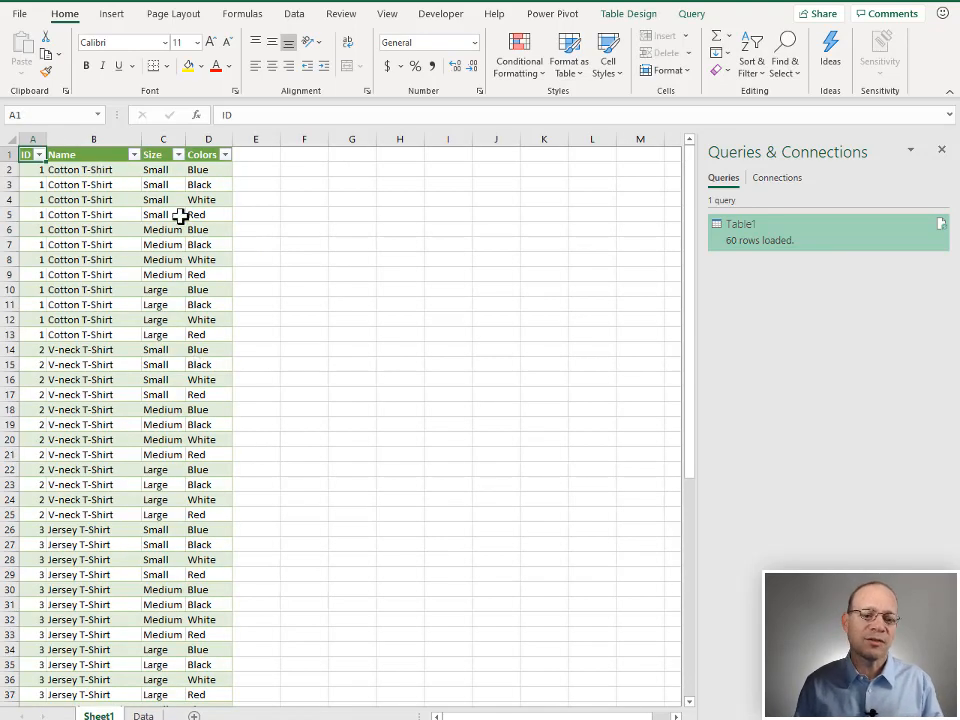
Refresh the loaded results table so it grows to 72 rows including Tank
right_click(156, 184)
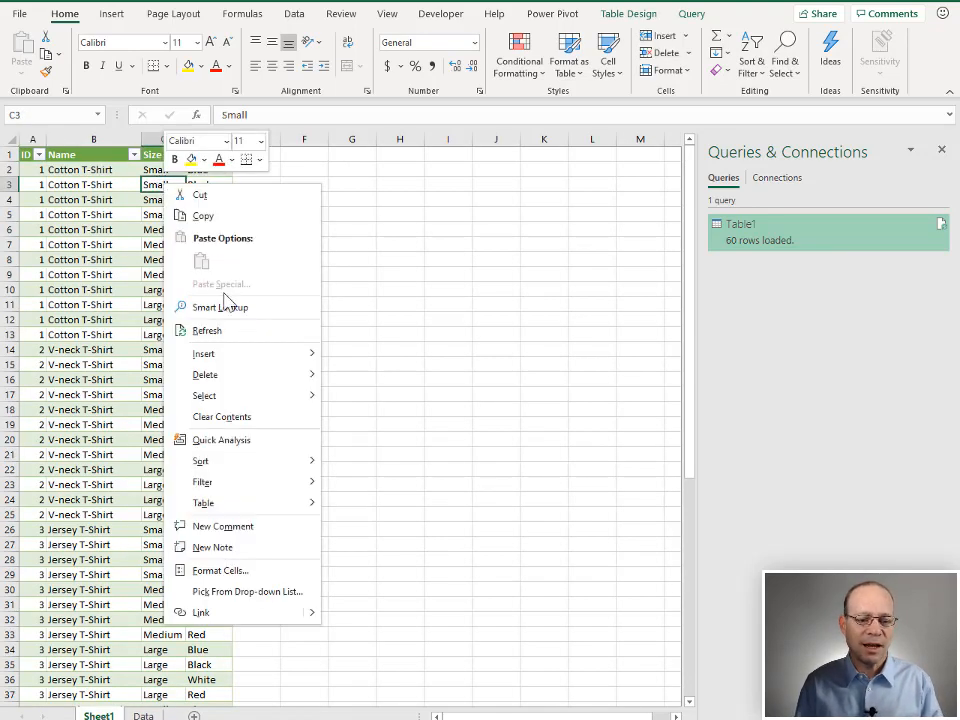
left_click(208, 330)
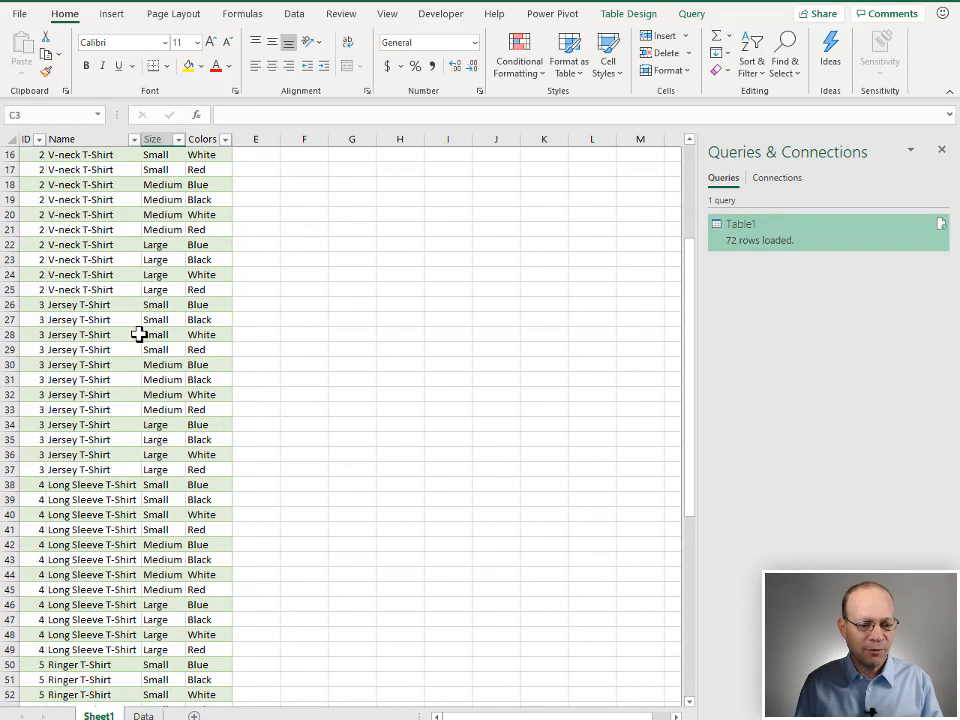
scroll("down", 3)
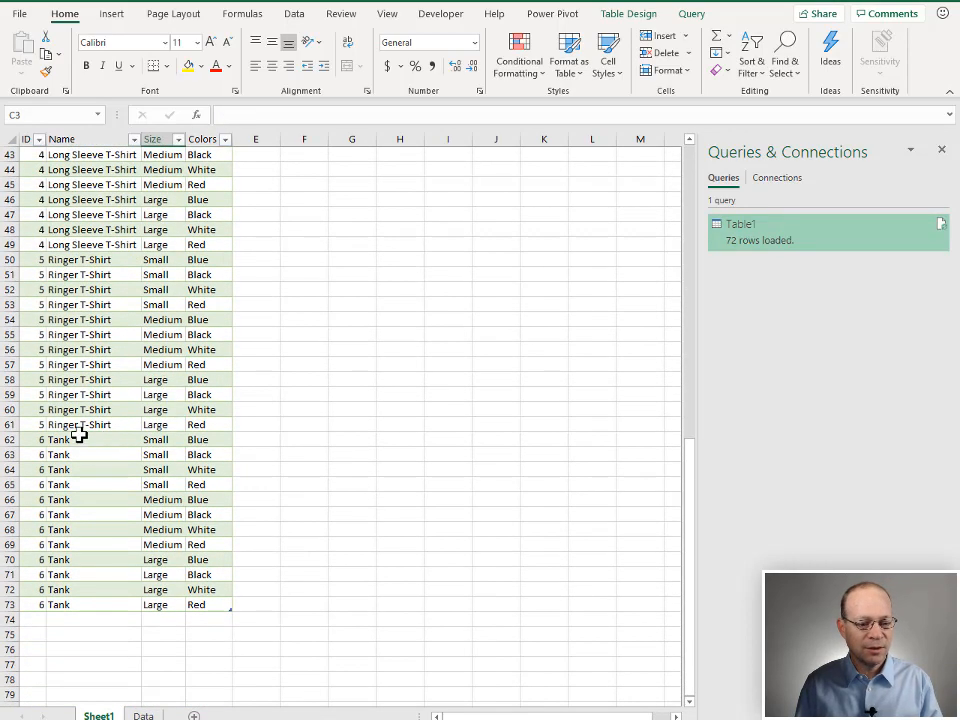
scroll("up", 3)
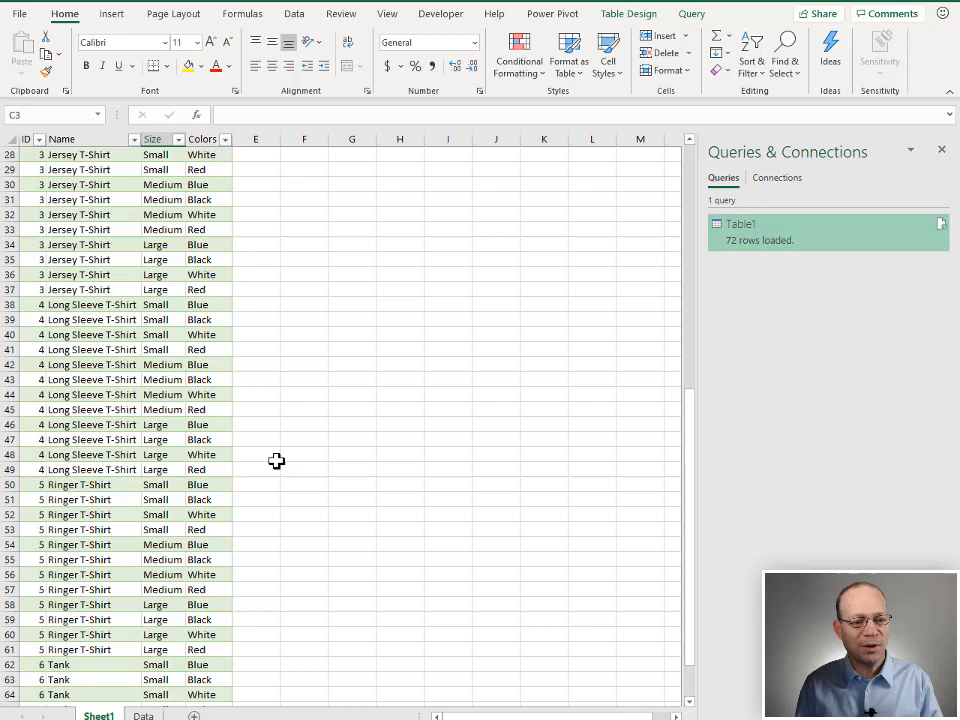
scroll("up", 3)
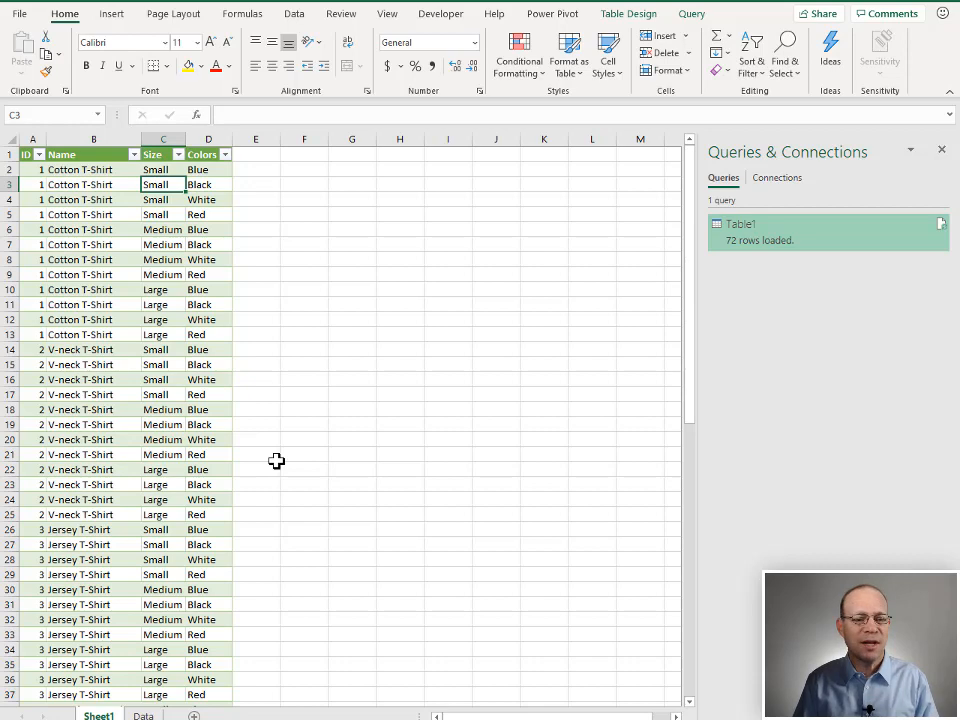
mouse_move(744, 244)
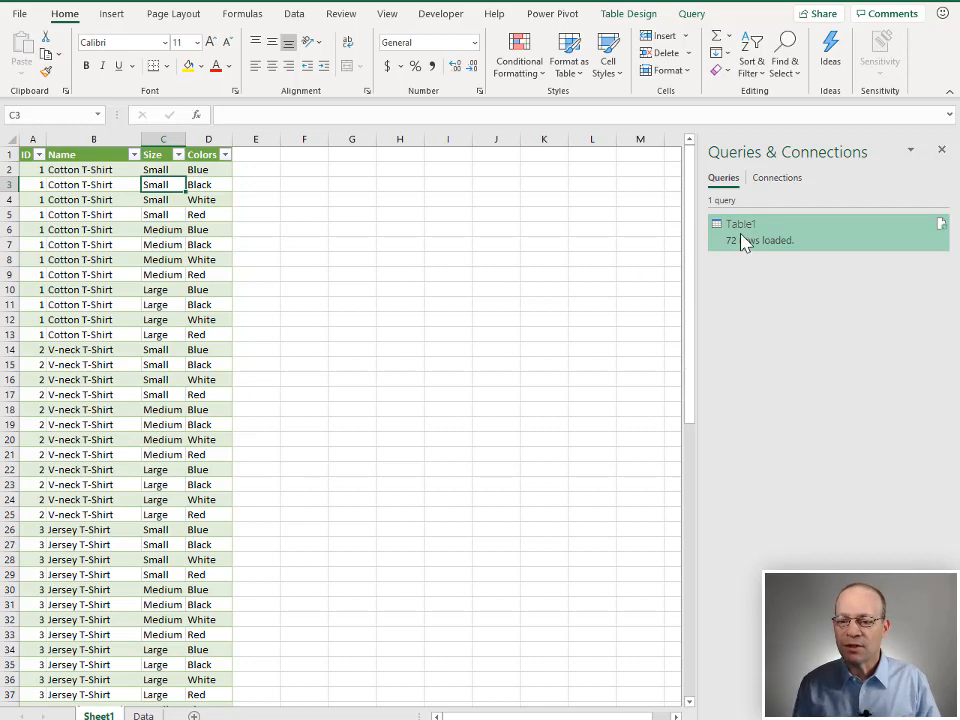
Reopen Table1 and edit the Added Custom step so Size reads Small,Medium,Large,XL
double_click(740, 224)
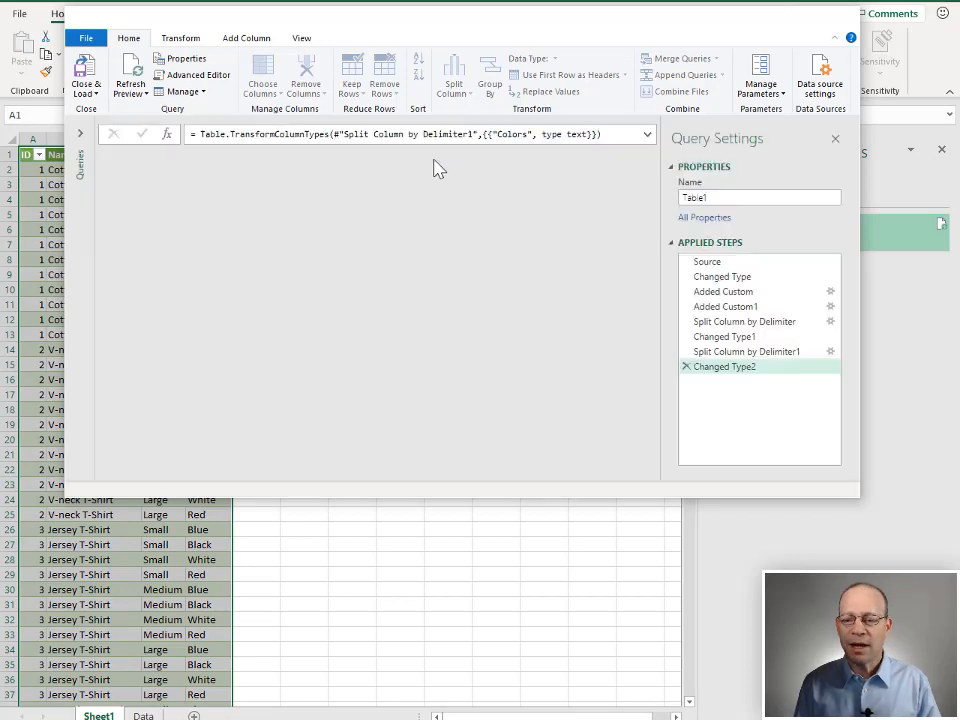
left_click(724, 292)
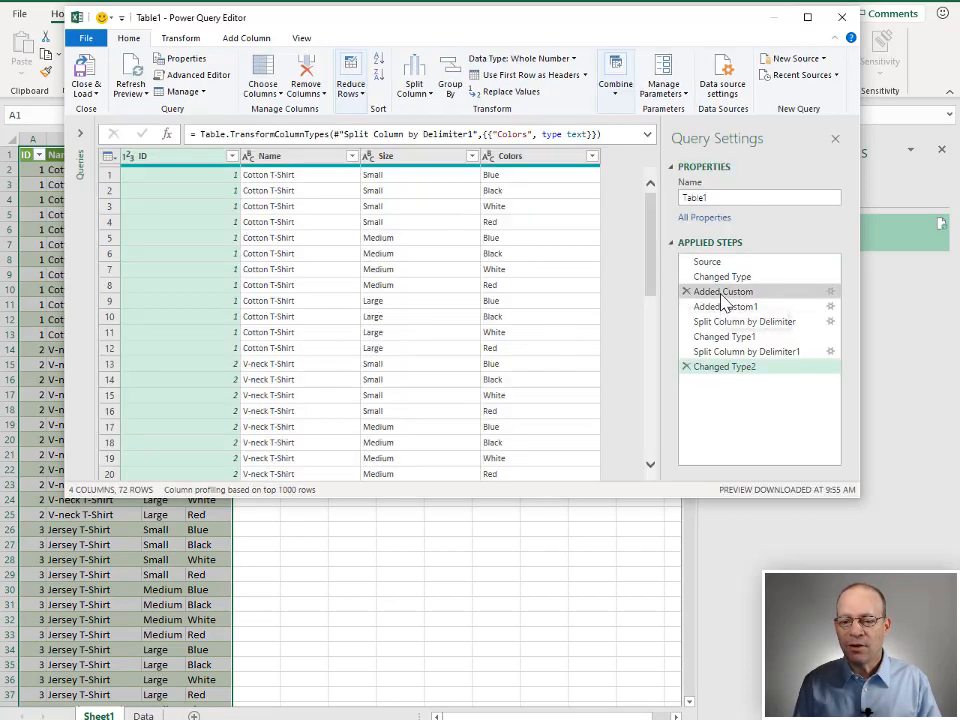
left_click(718, 292)
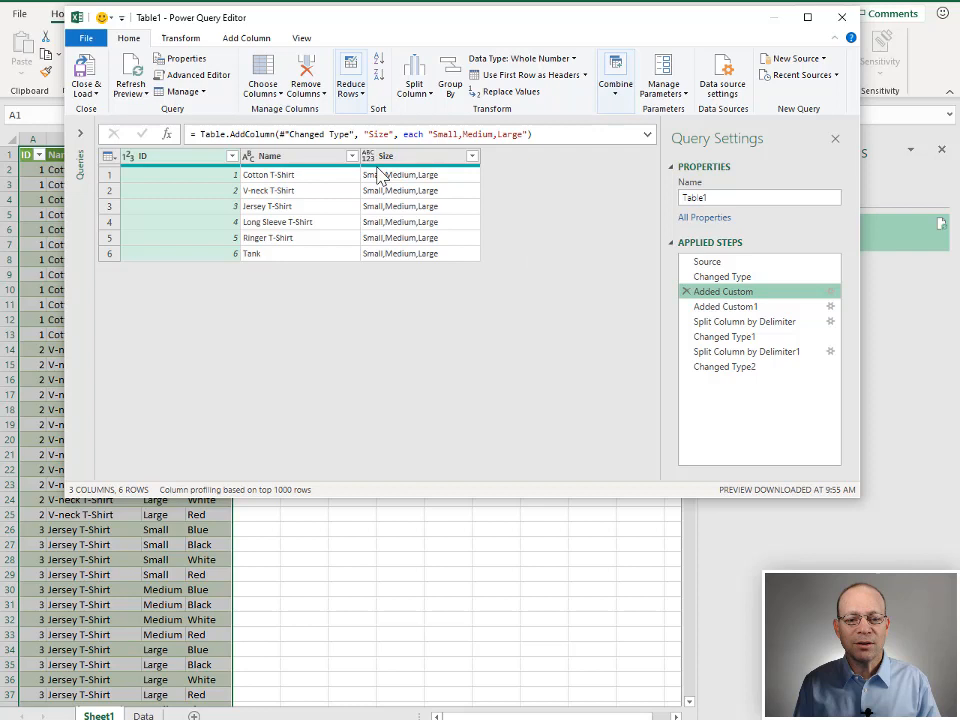
mouse_move(468, 188)
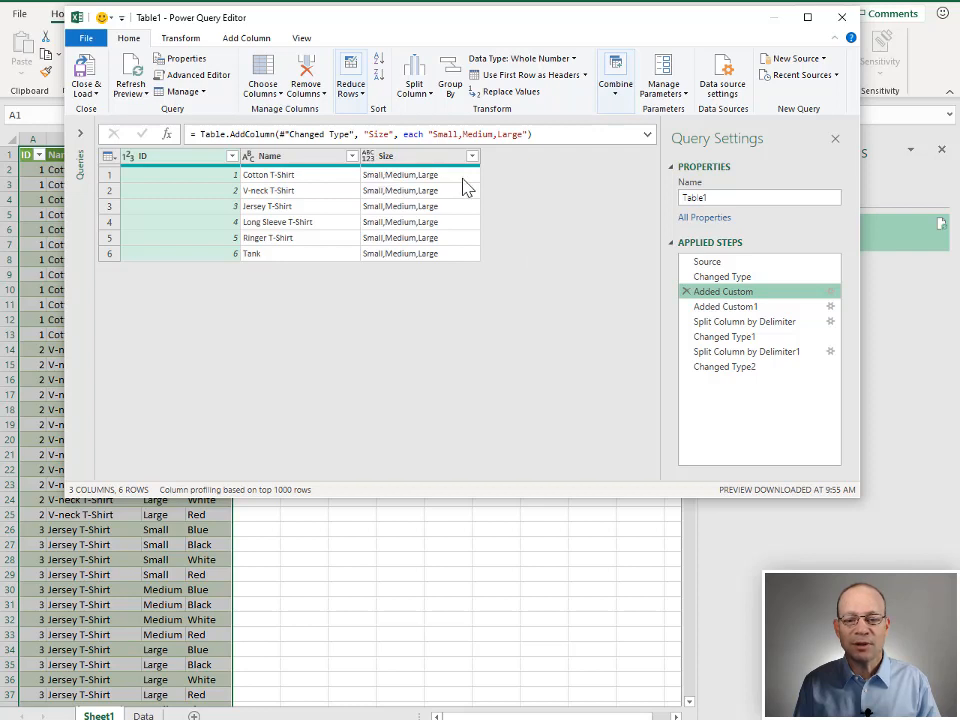
mouse_move(832, 292)
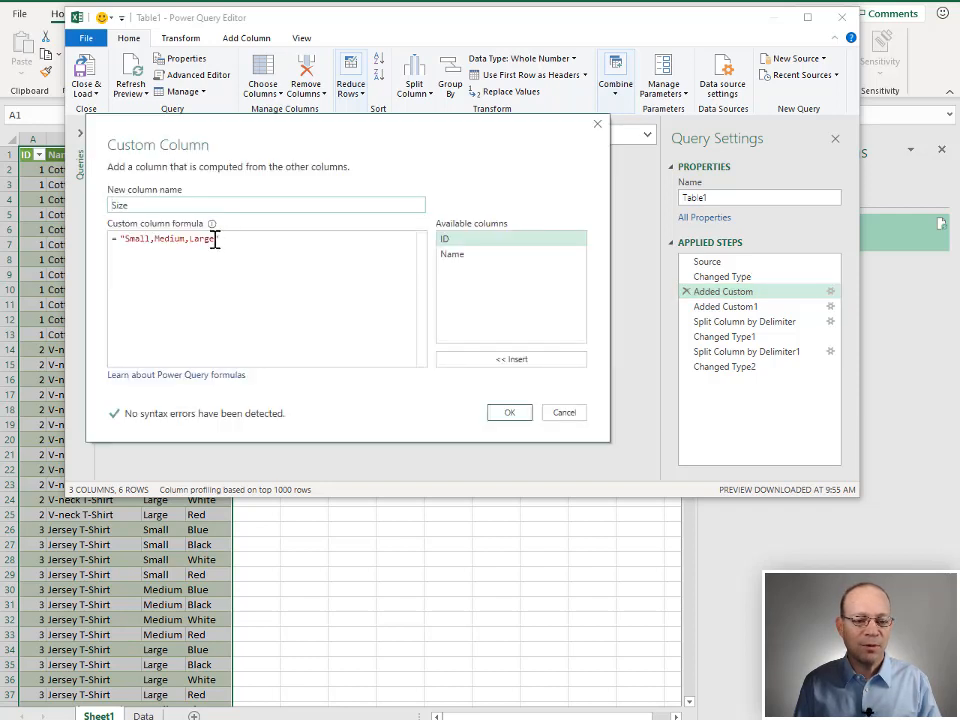
type(",")
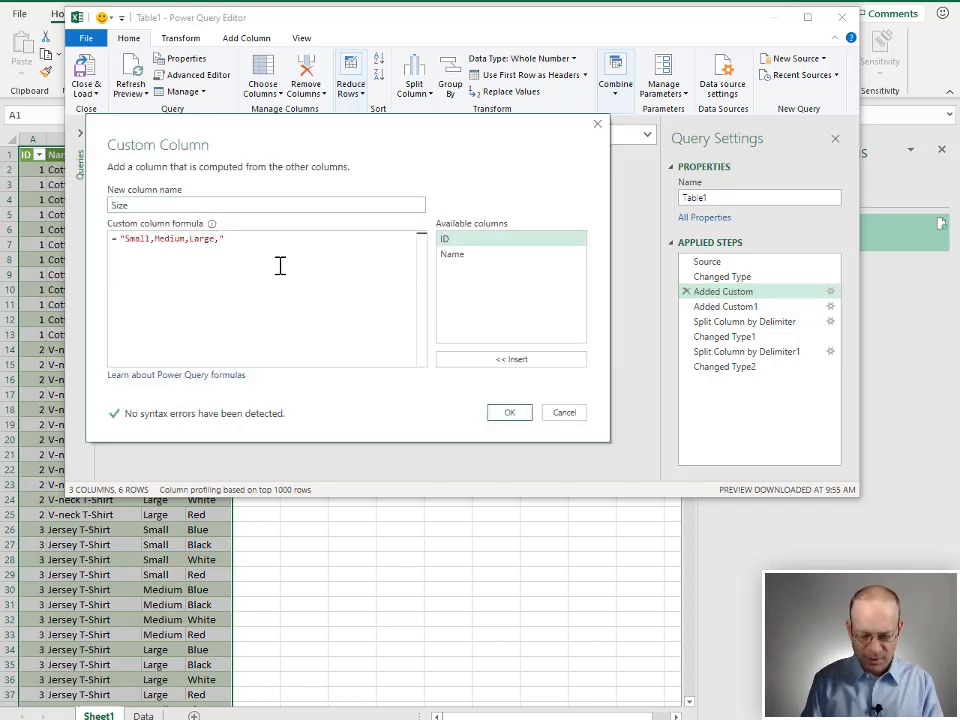
type("Xl")
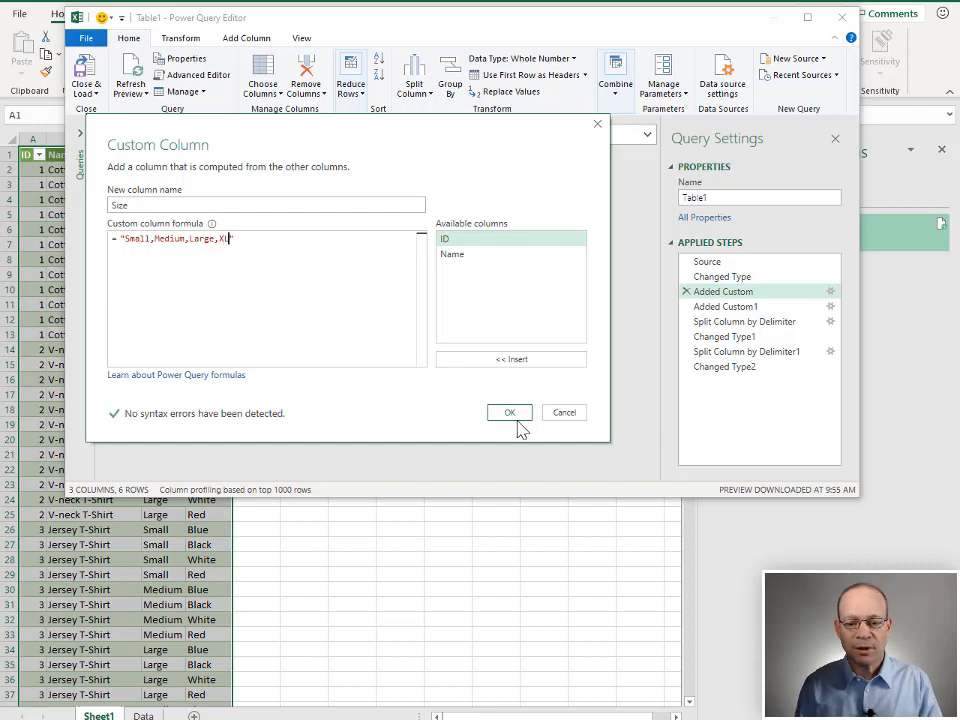
left_click(508, 412)
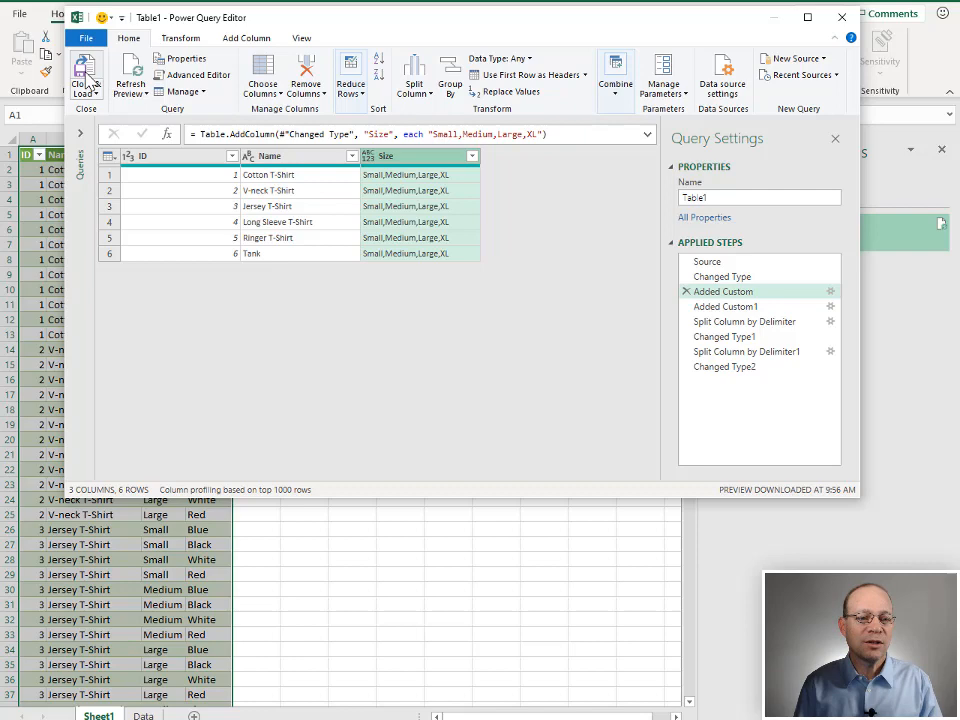
Close & Load the refreshed query and review the new XL rows, 96 rows in total
left_click(84, 72)
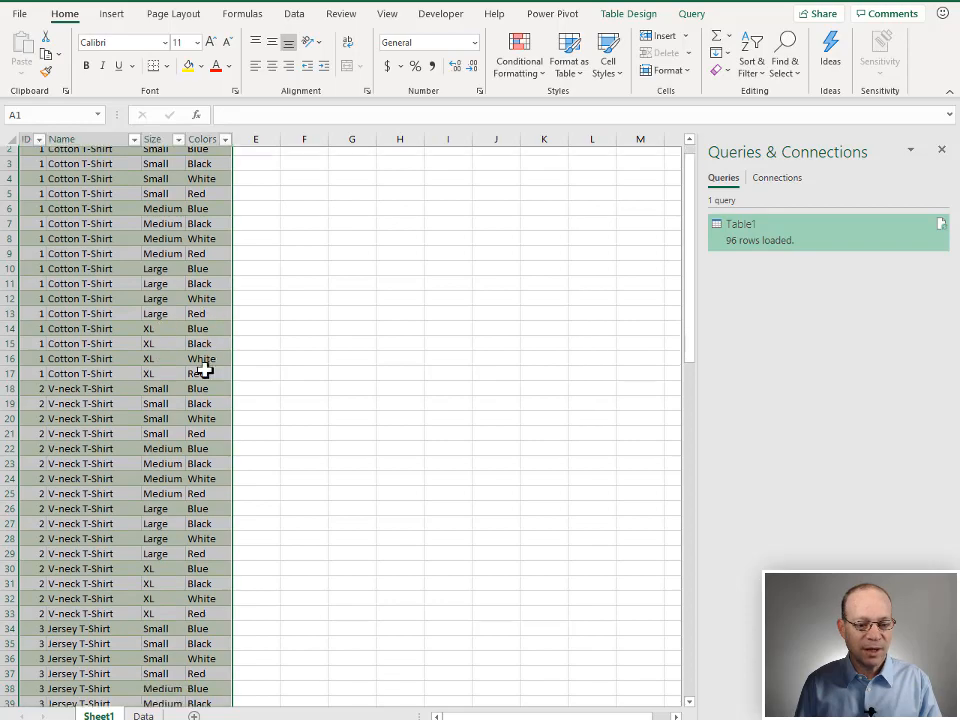
scroll("down", 3)
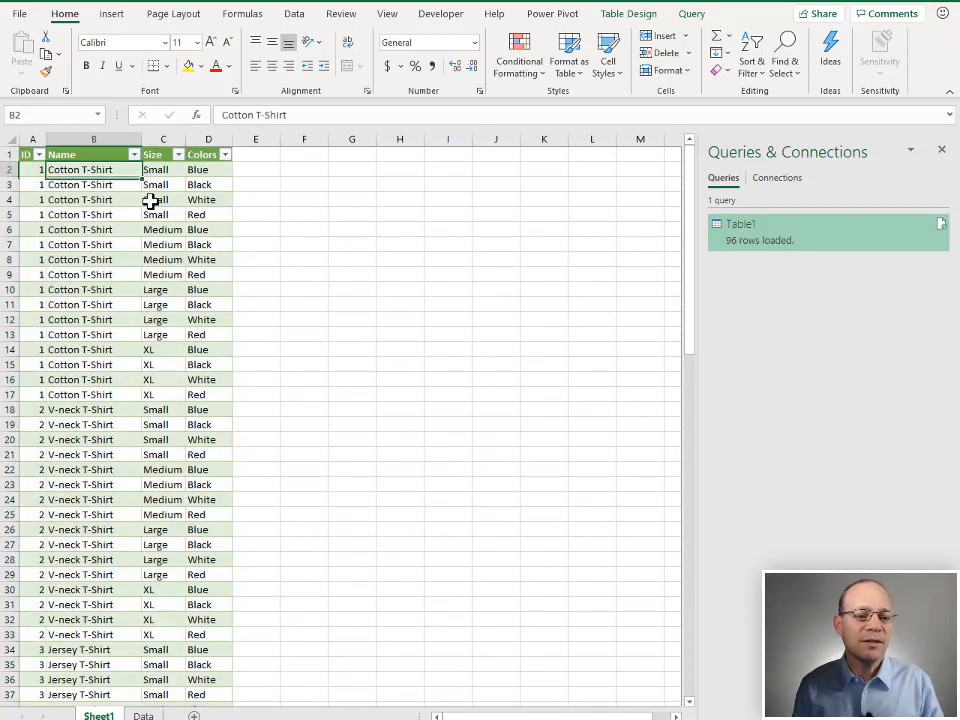
mouse_move(220, 260)
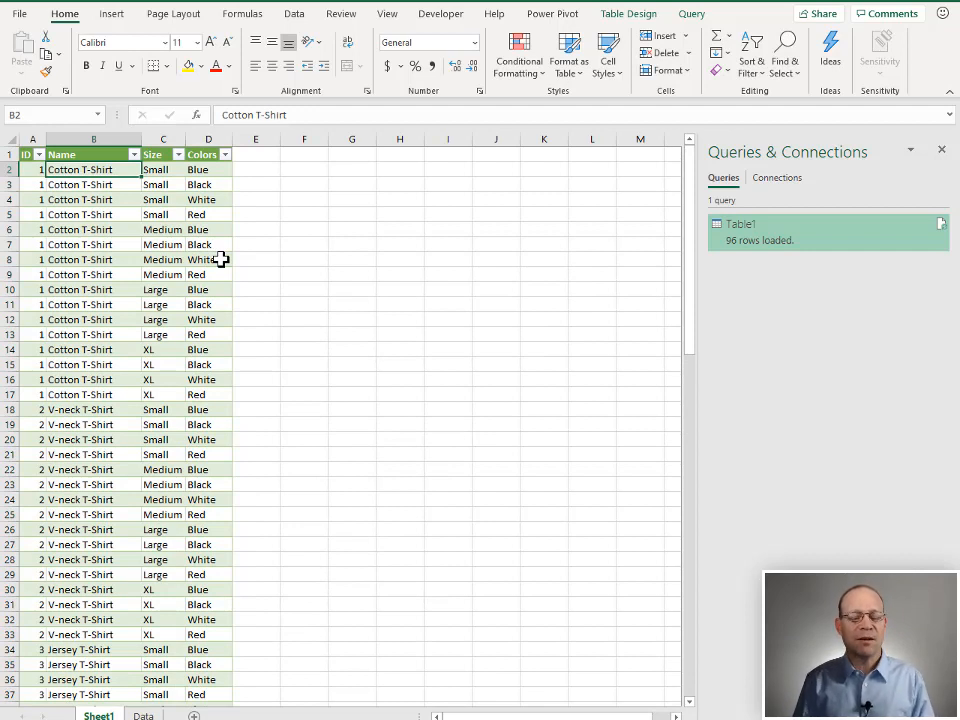